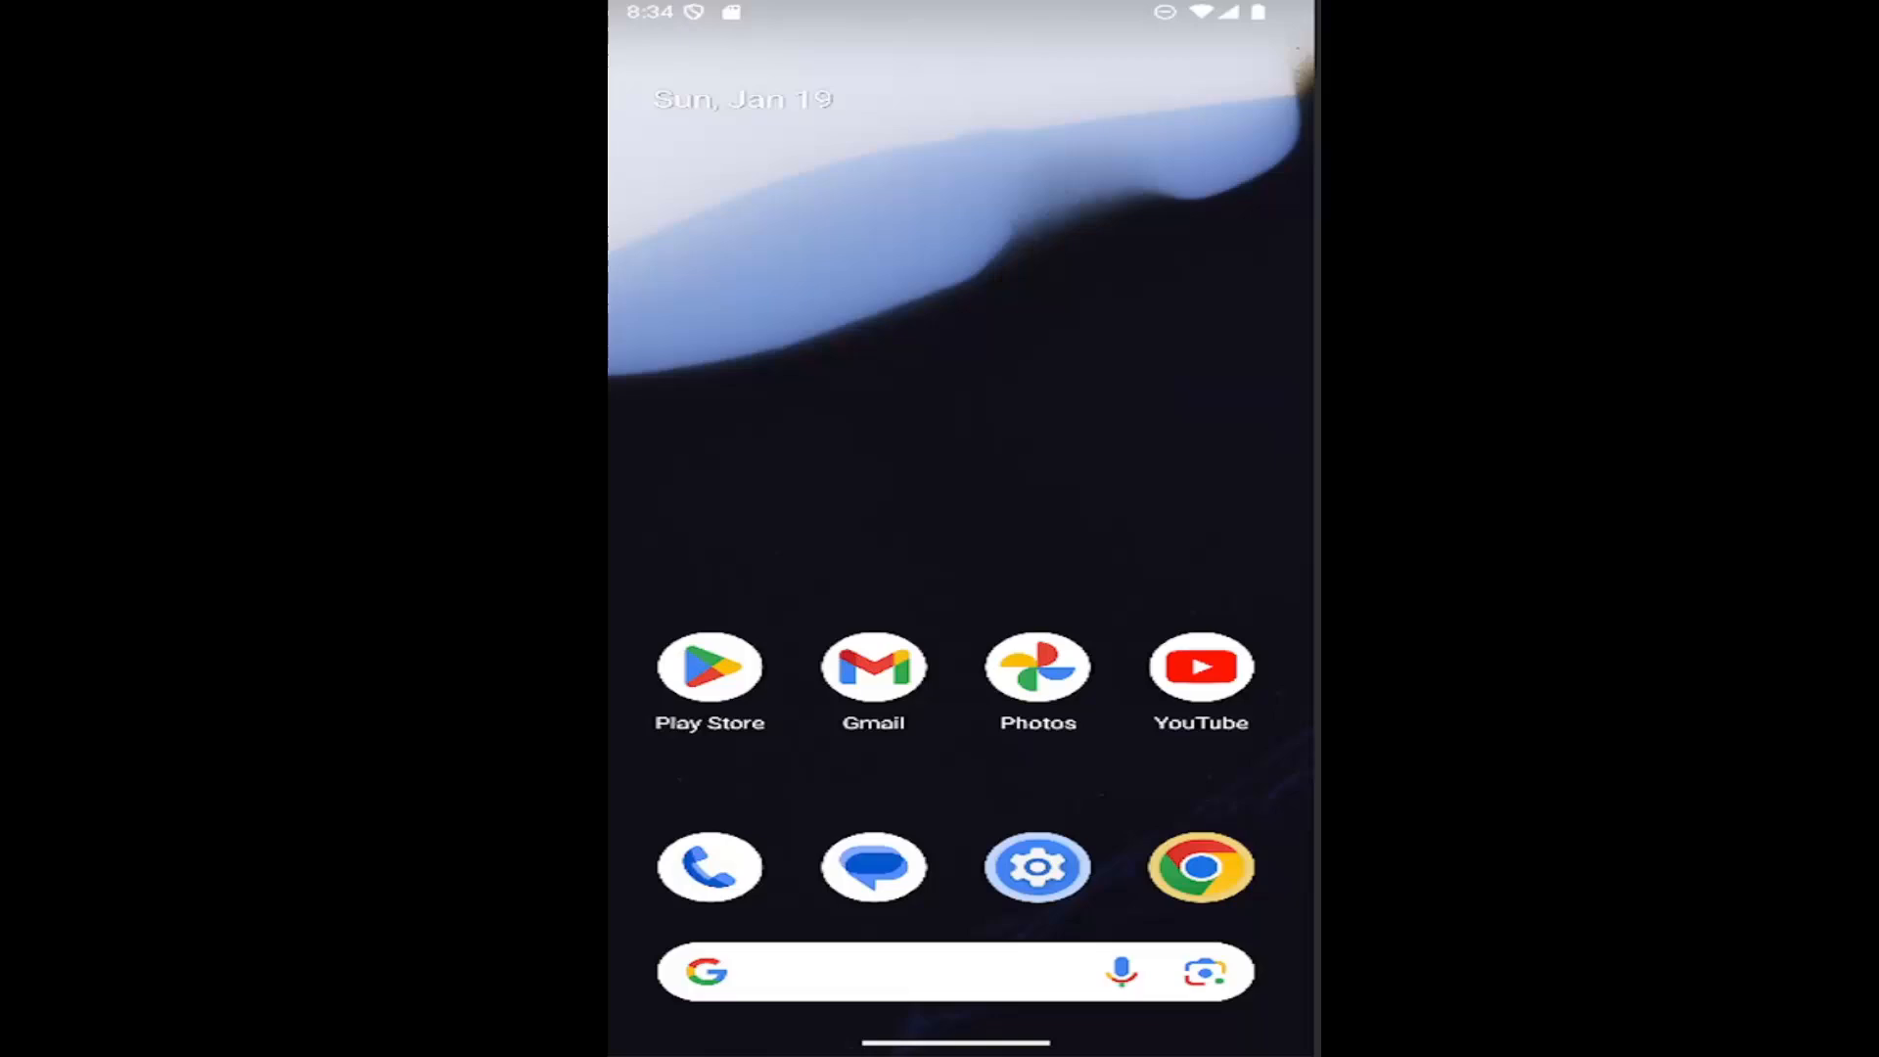
mouse_move(998, 780)
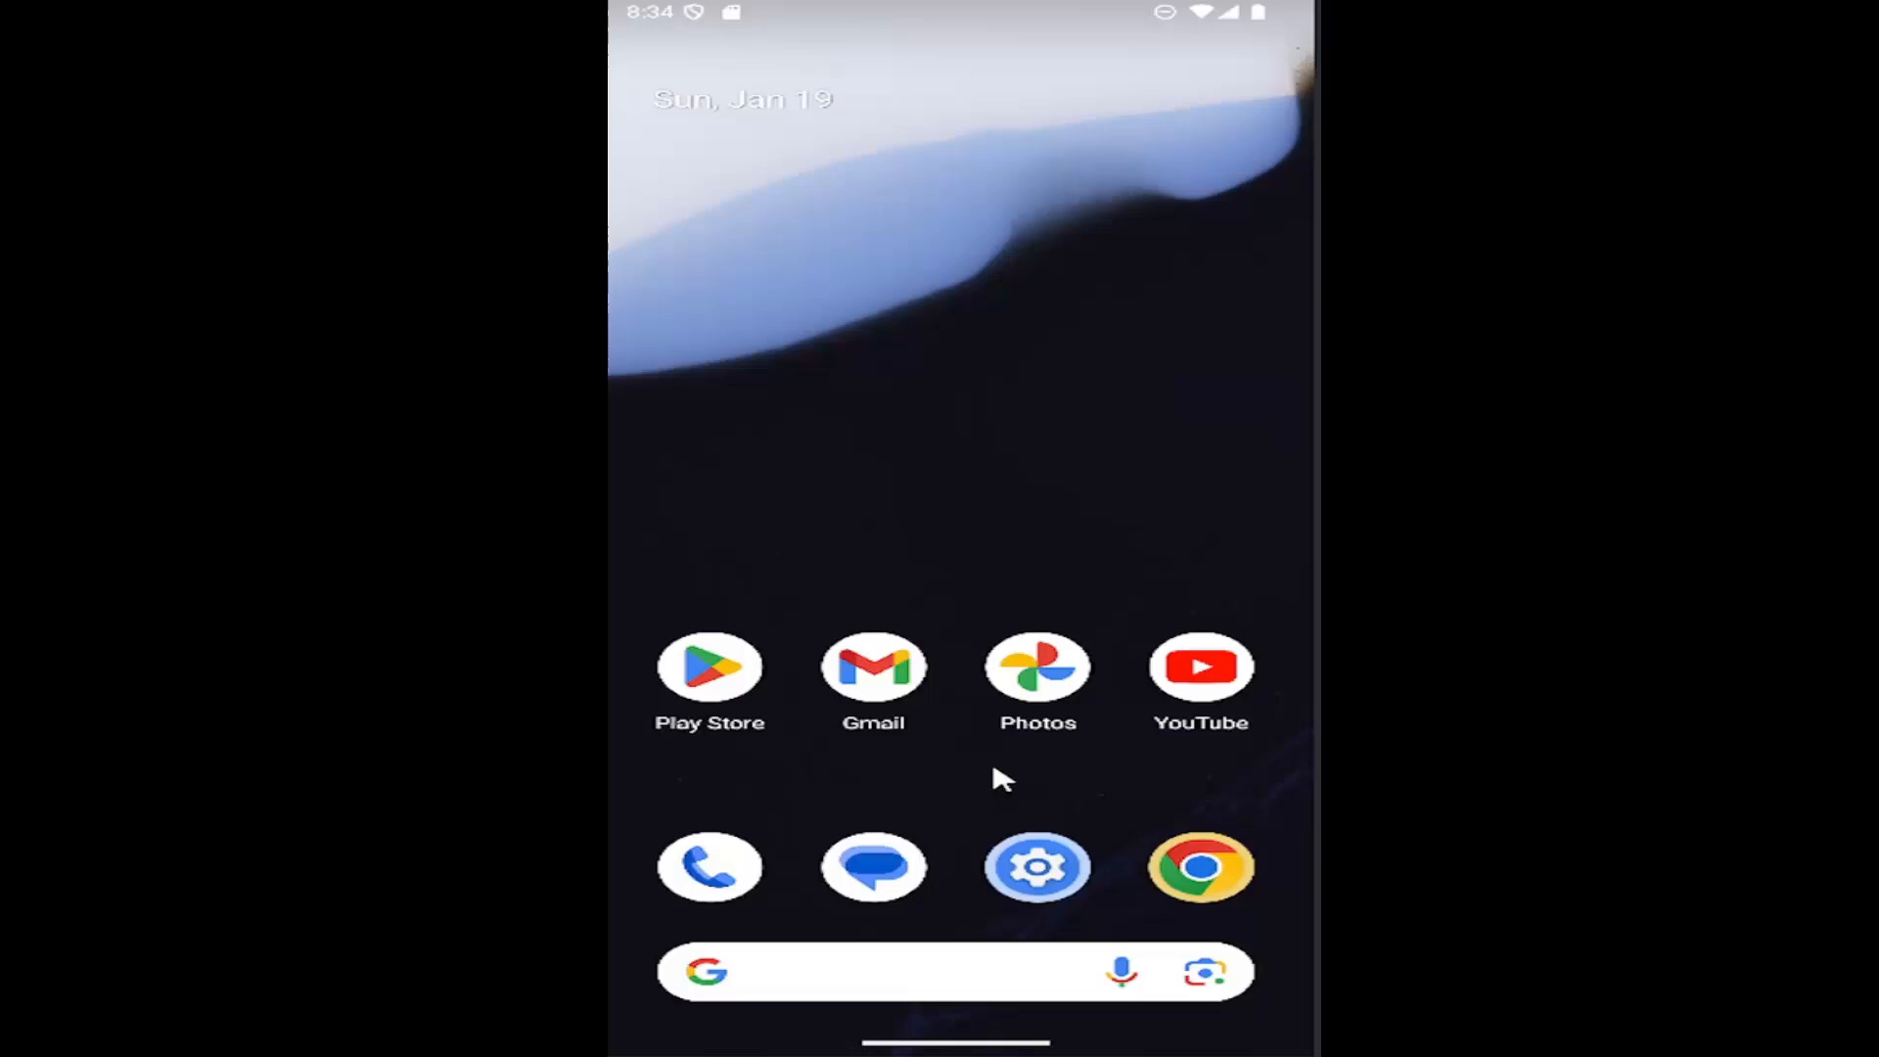
Swipe up on the home screen to reveal the app drawer
scroll(up, 3)
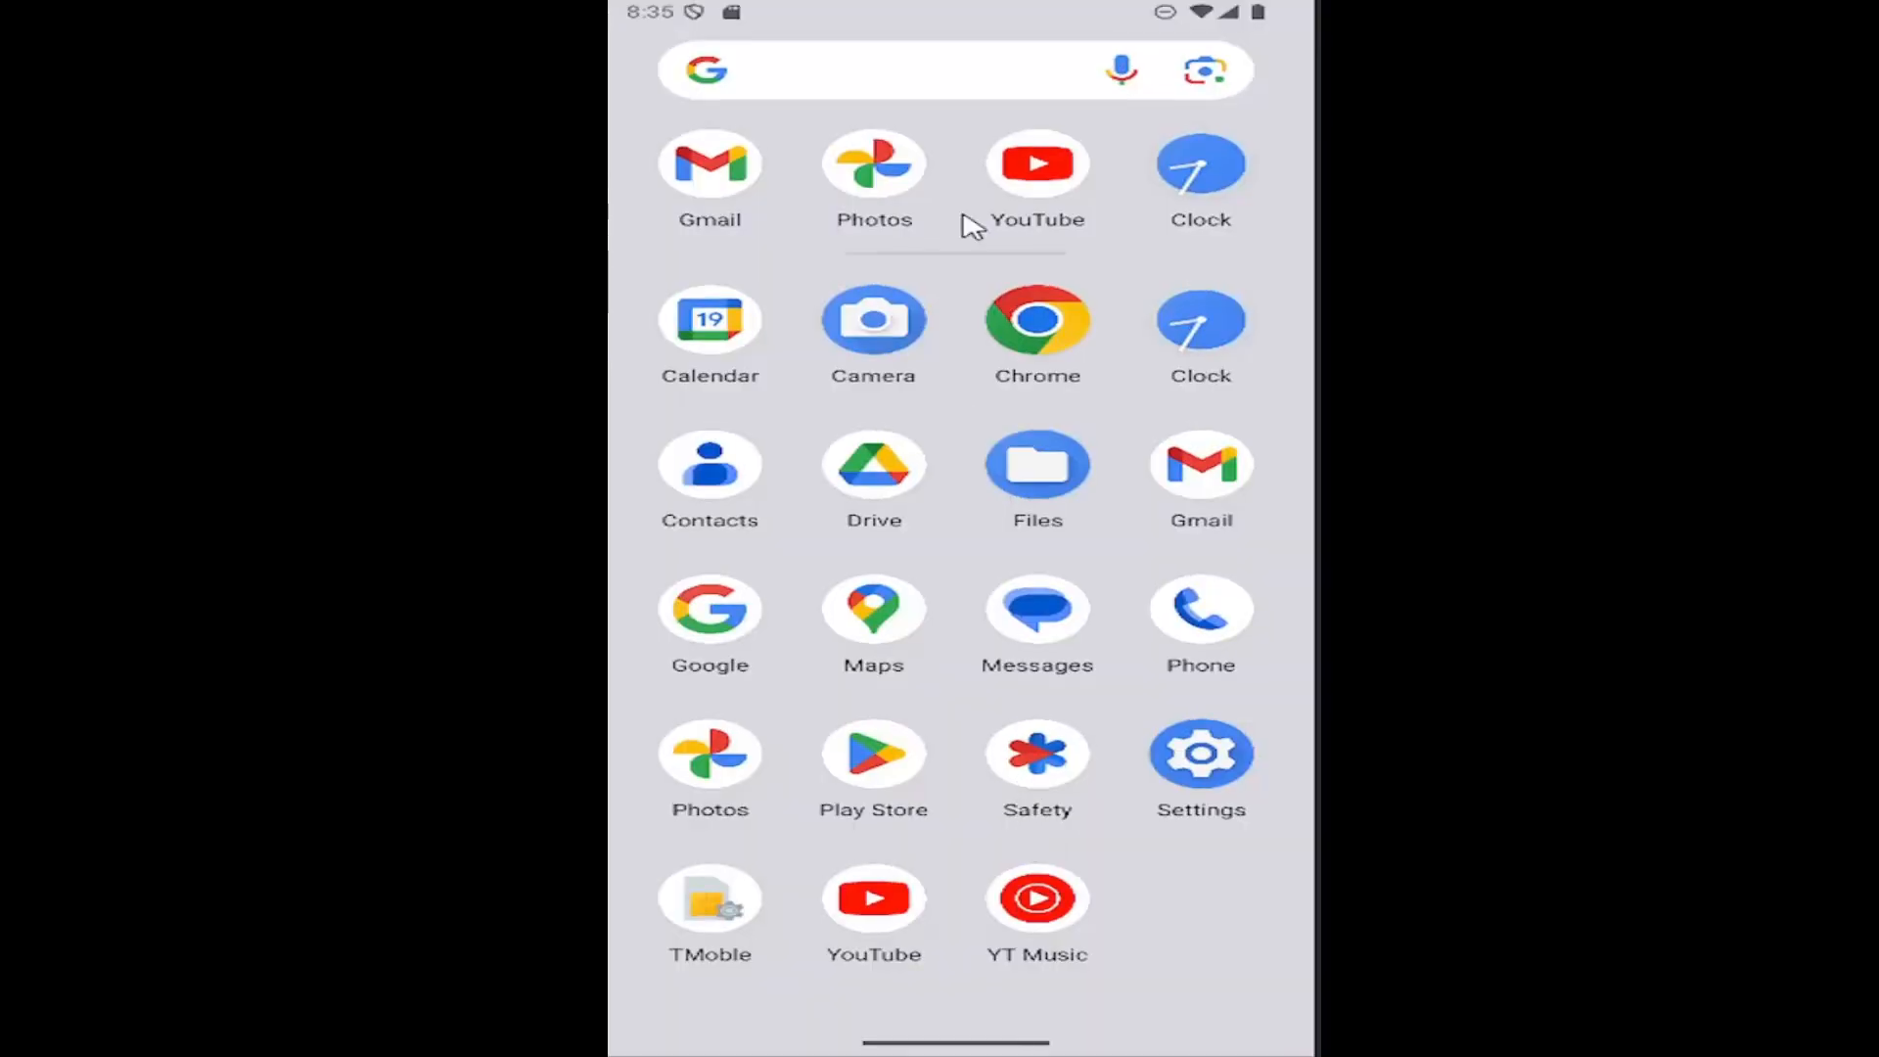
mouse_move(1158, 695)
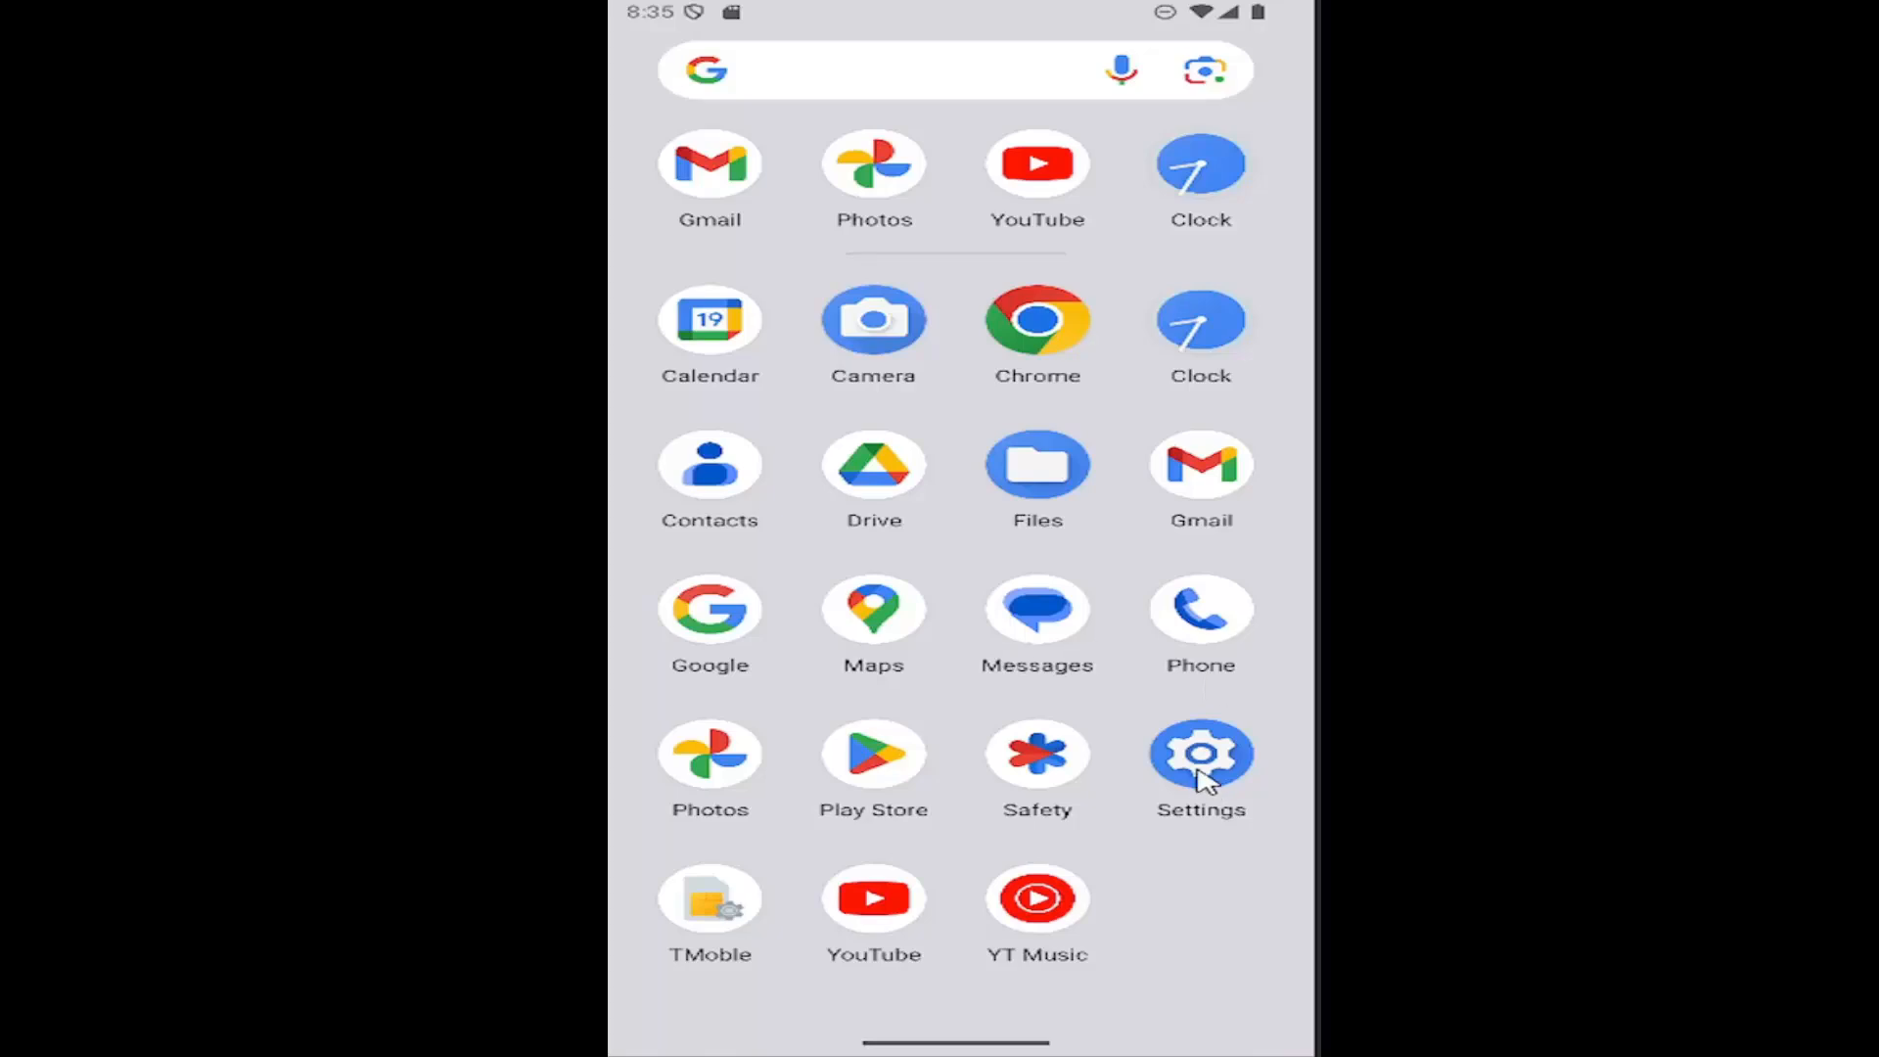
Launch Settings and go to the Display & touch page
click(1201, 754)
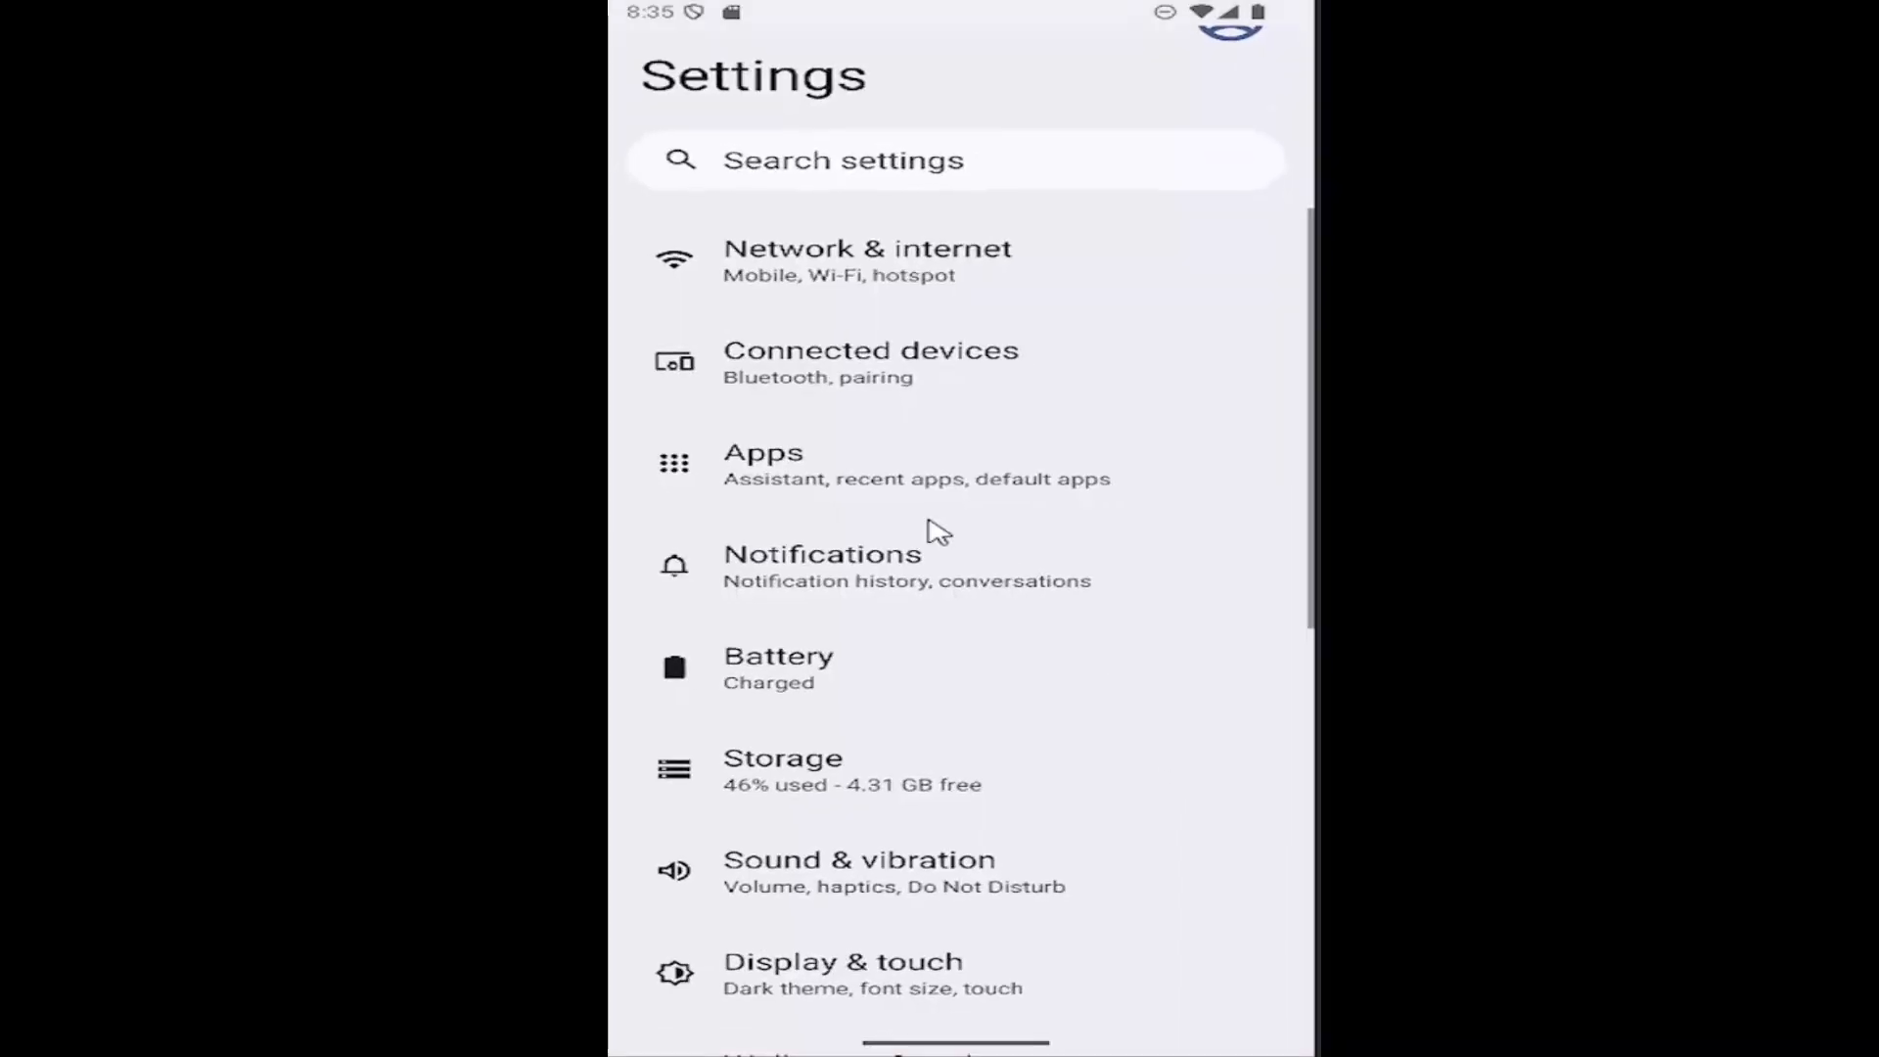
scroll(down, 3)
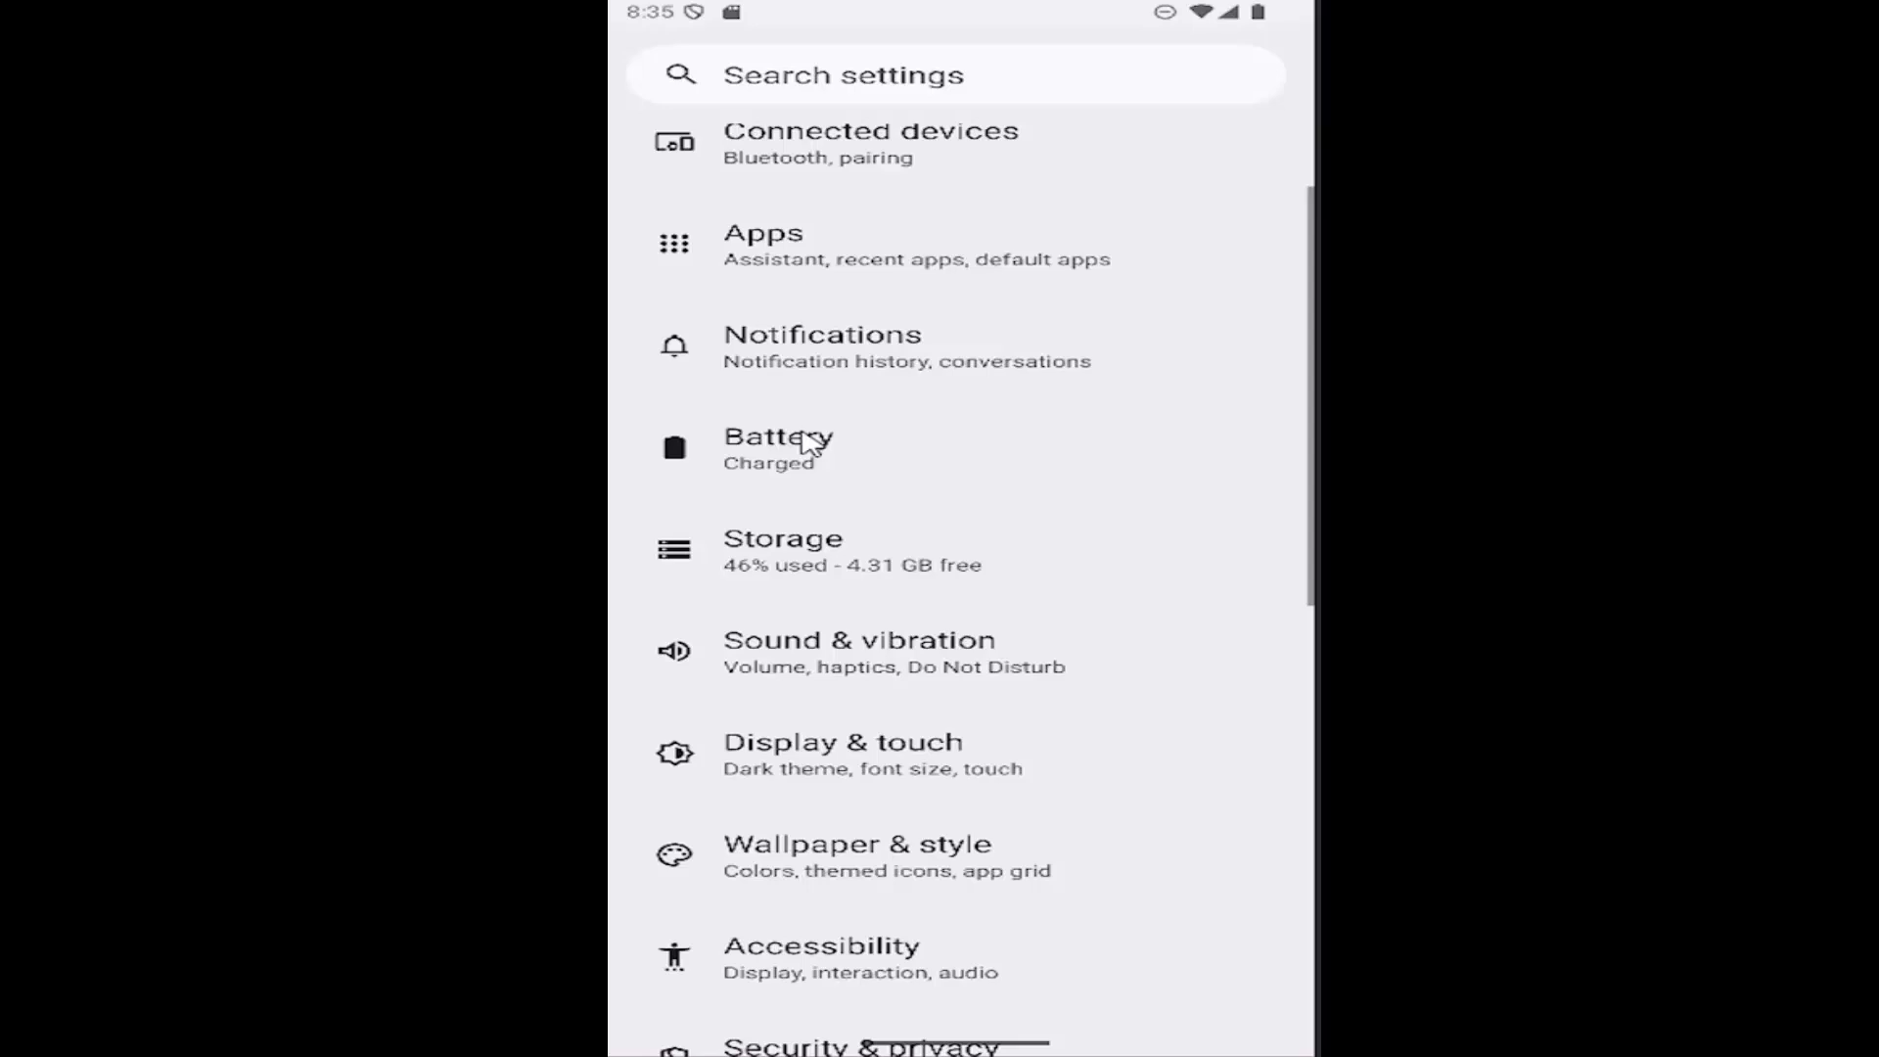
mouse_move(839, 778)
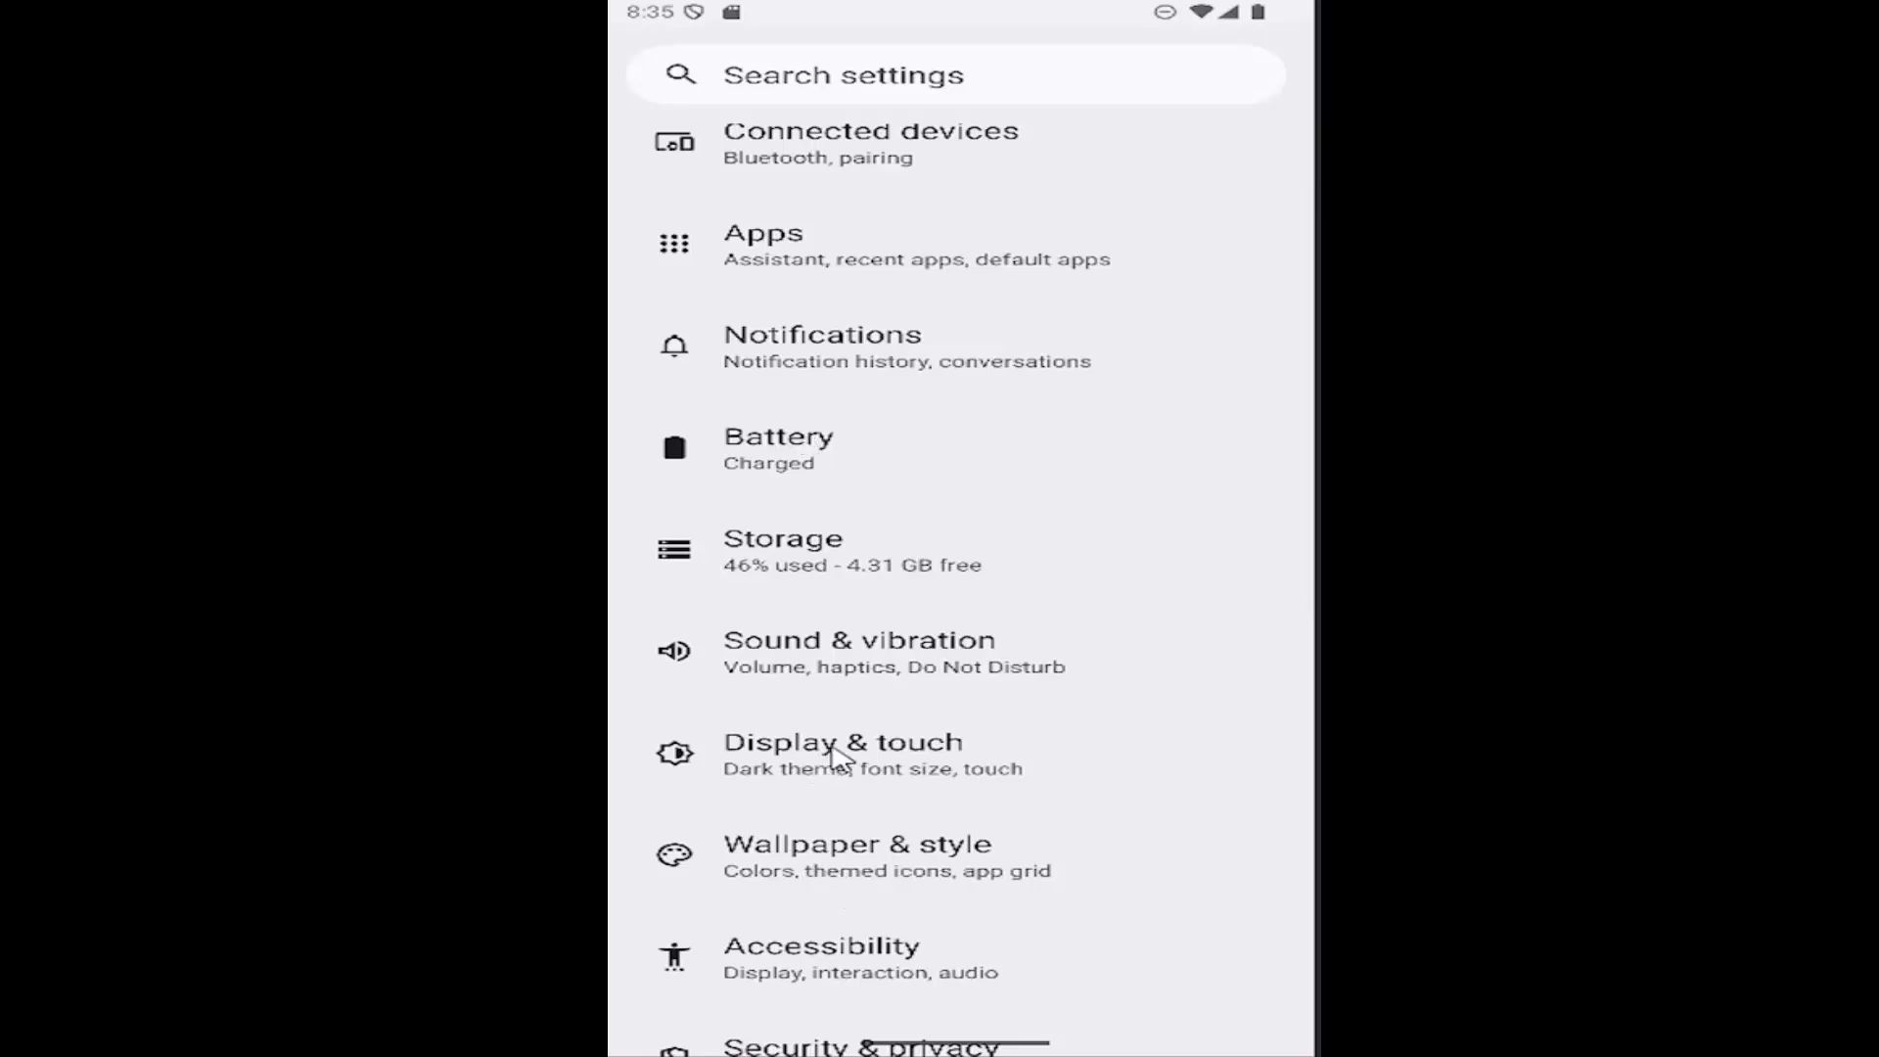
click(832, 743)
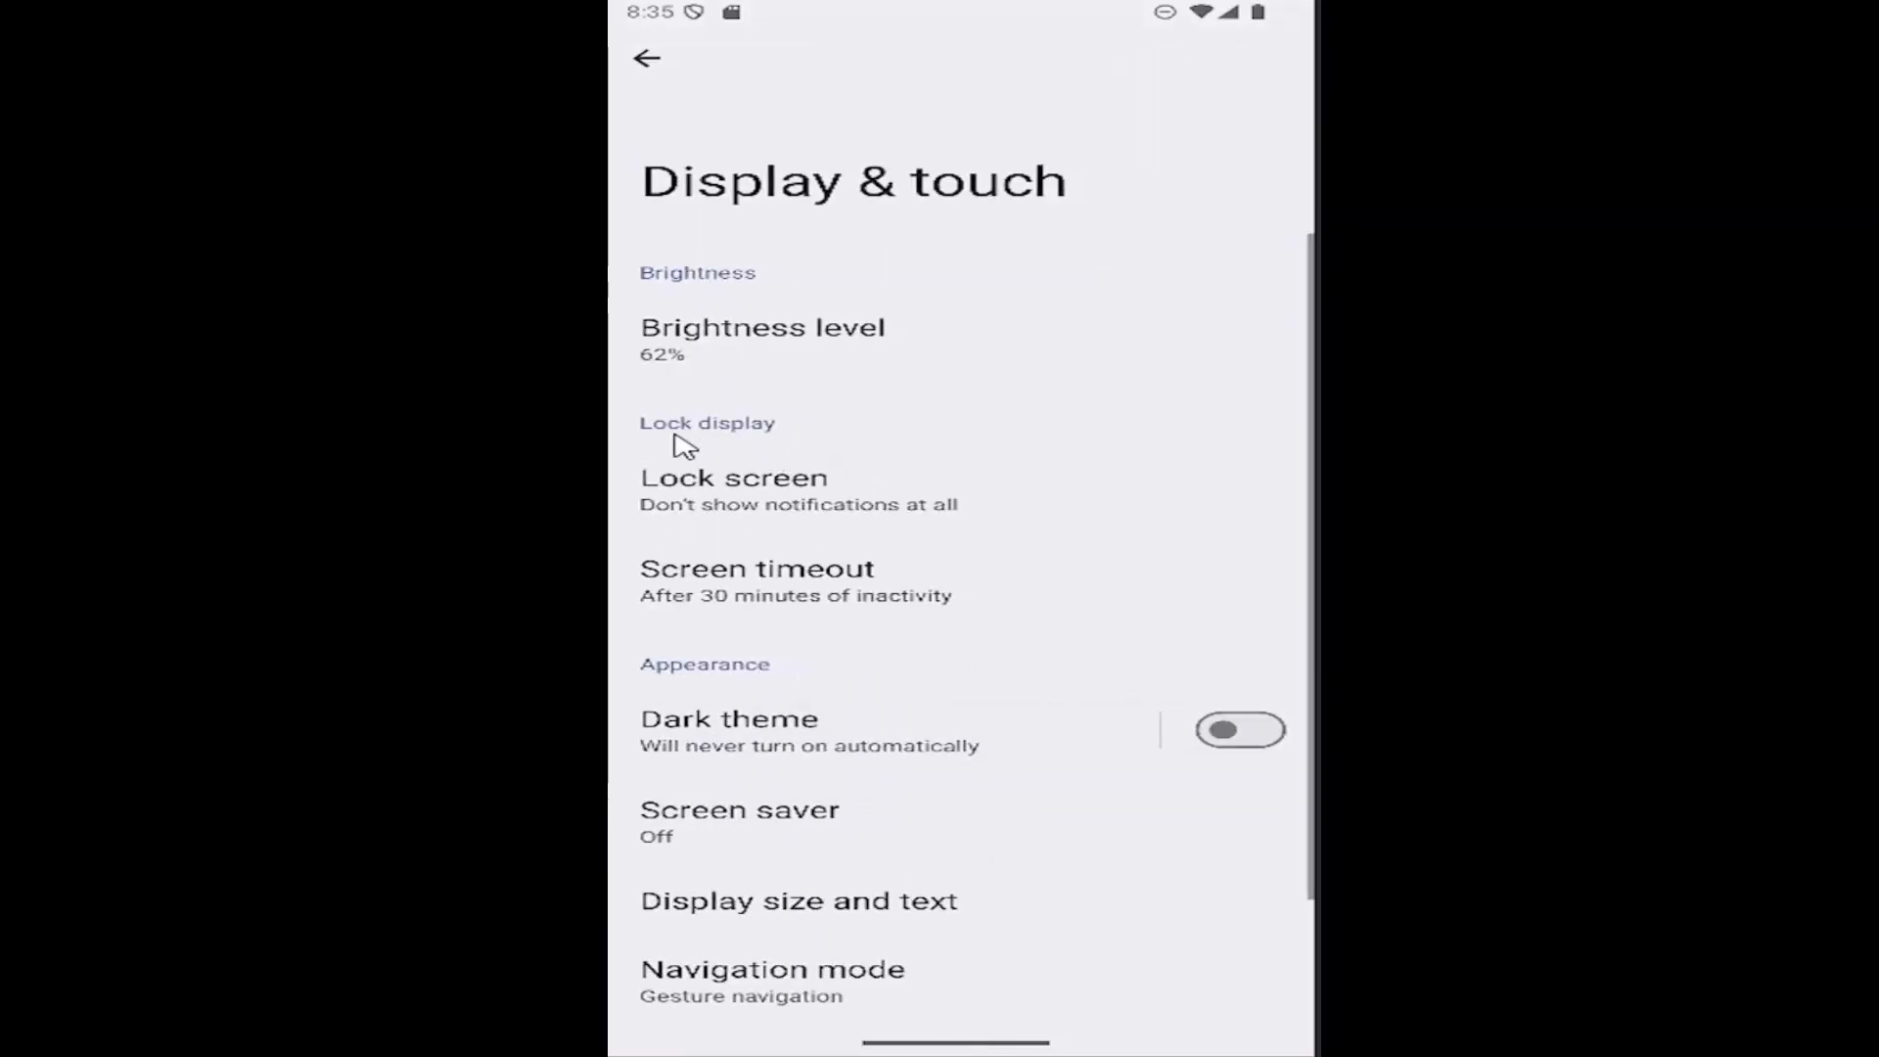
scroll(down, 3)
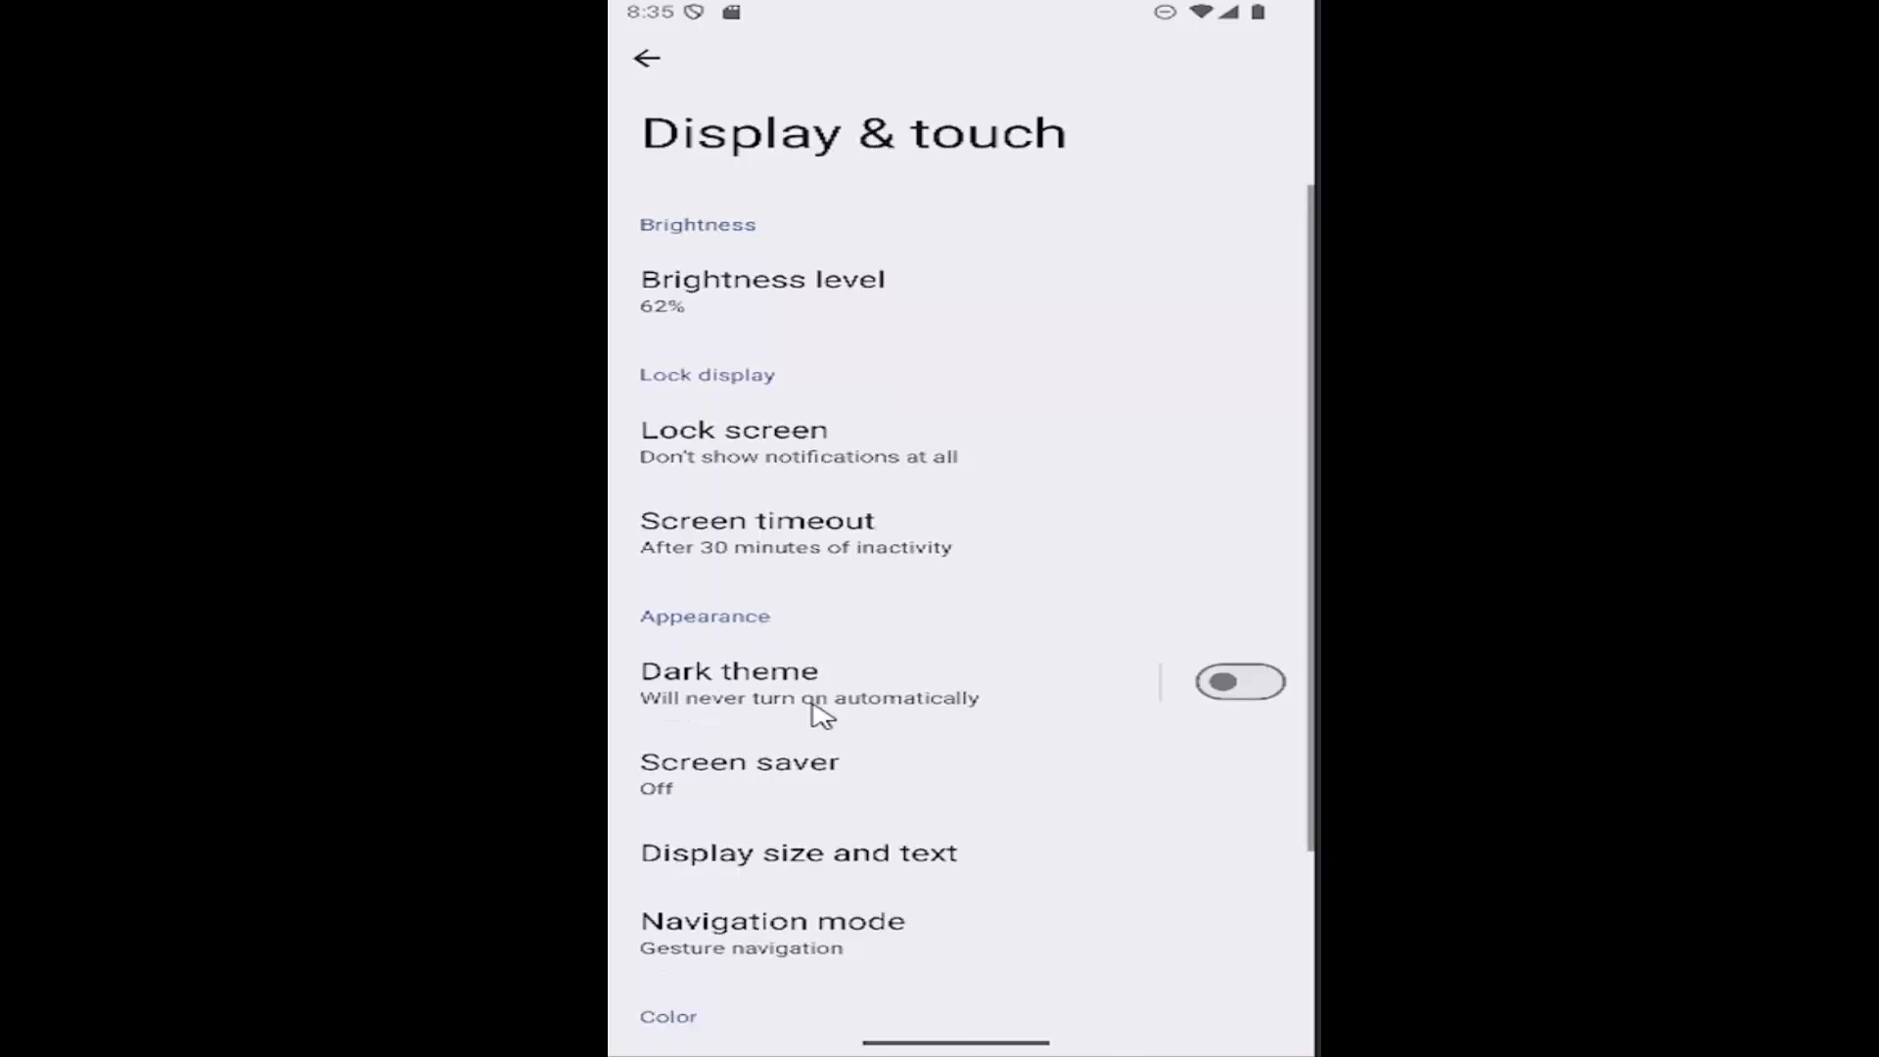
Enable Use screen saver on the Screen saver page, keeping Clock selected
click(739, 762)
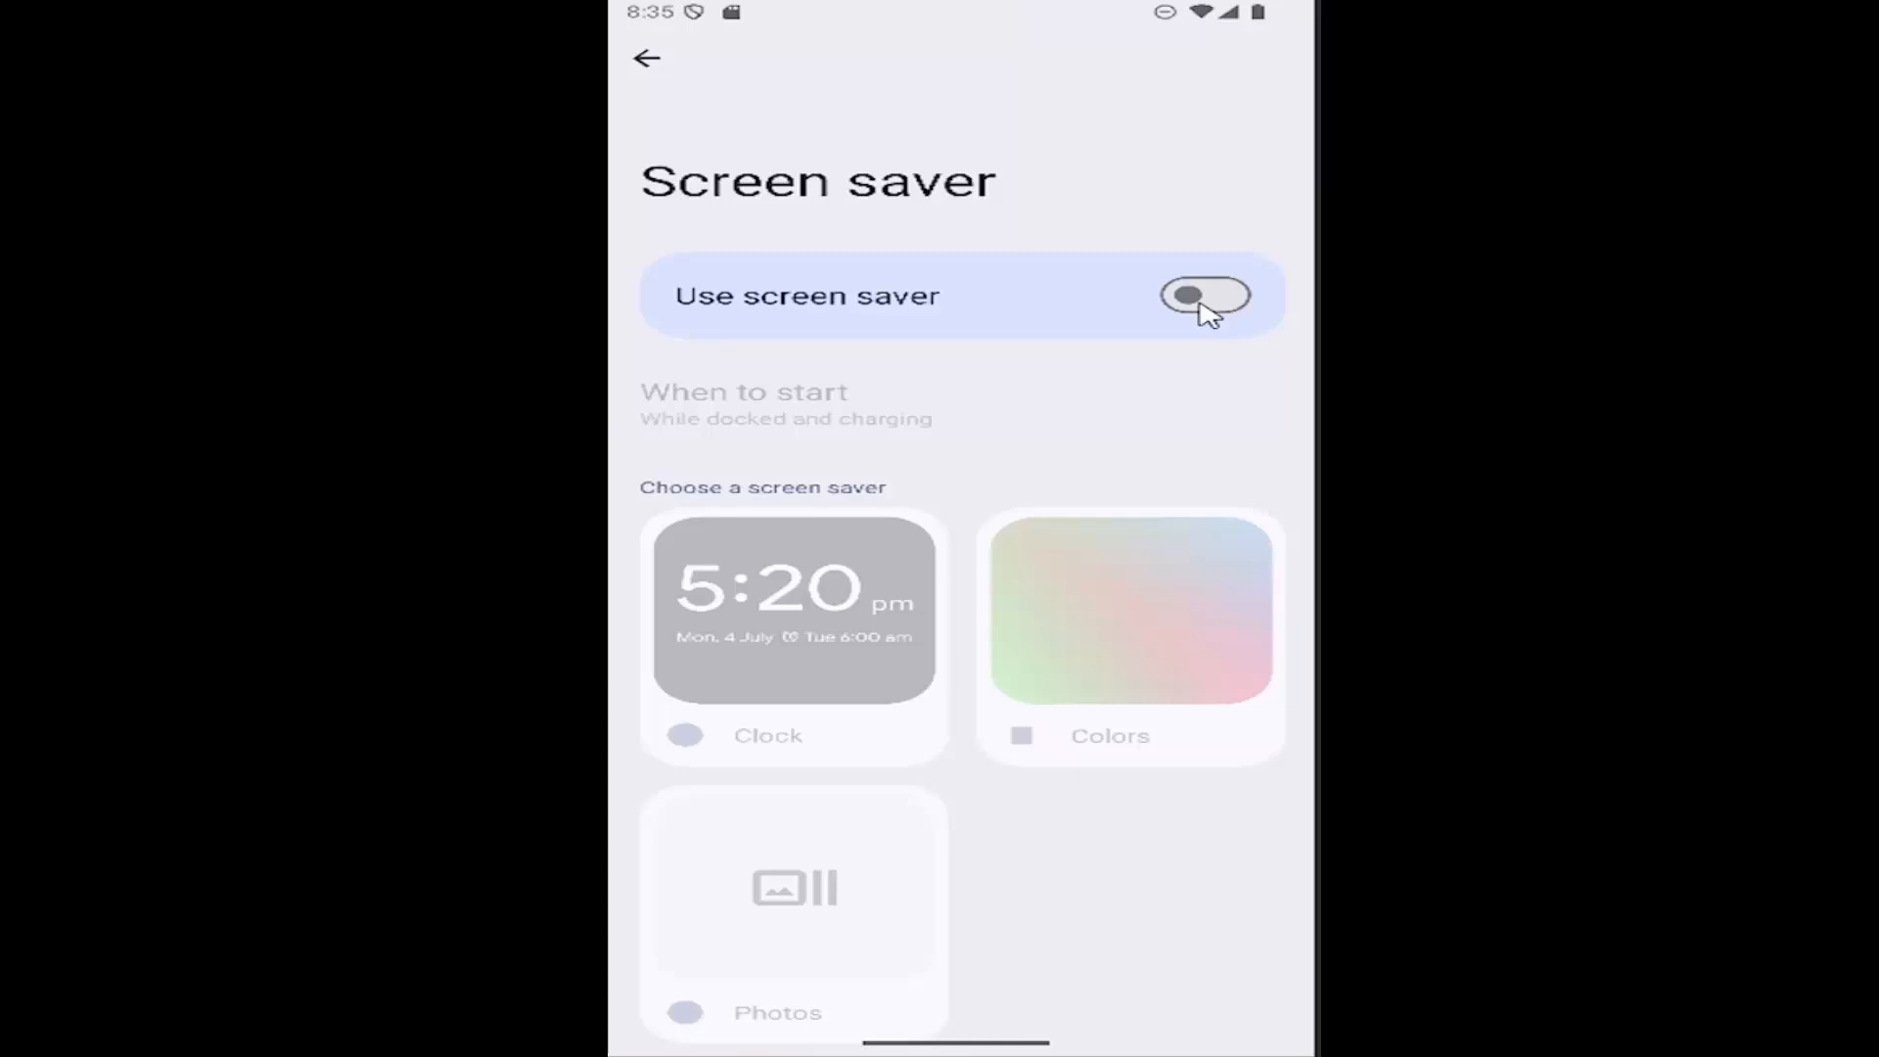
click(1205, 297)
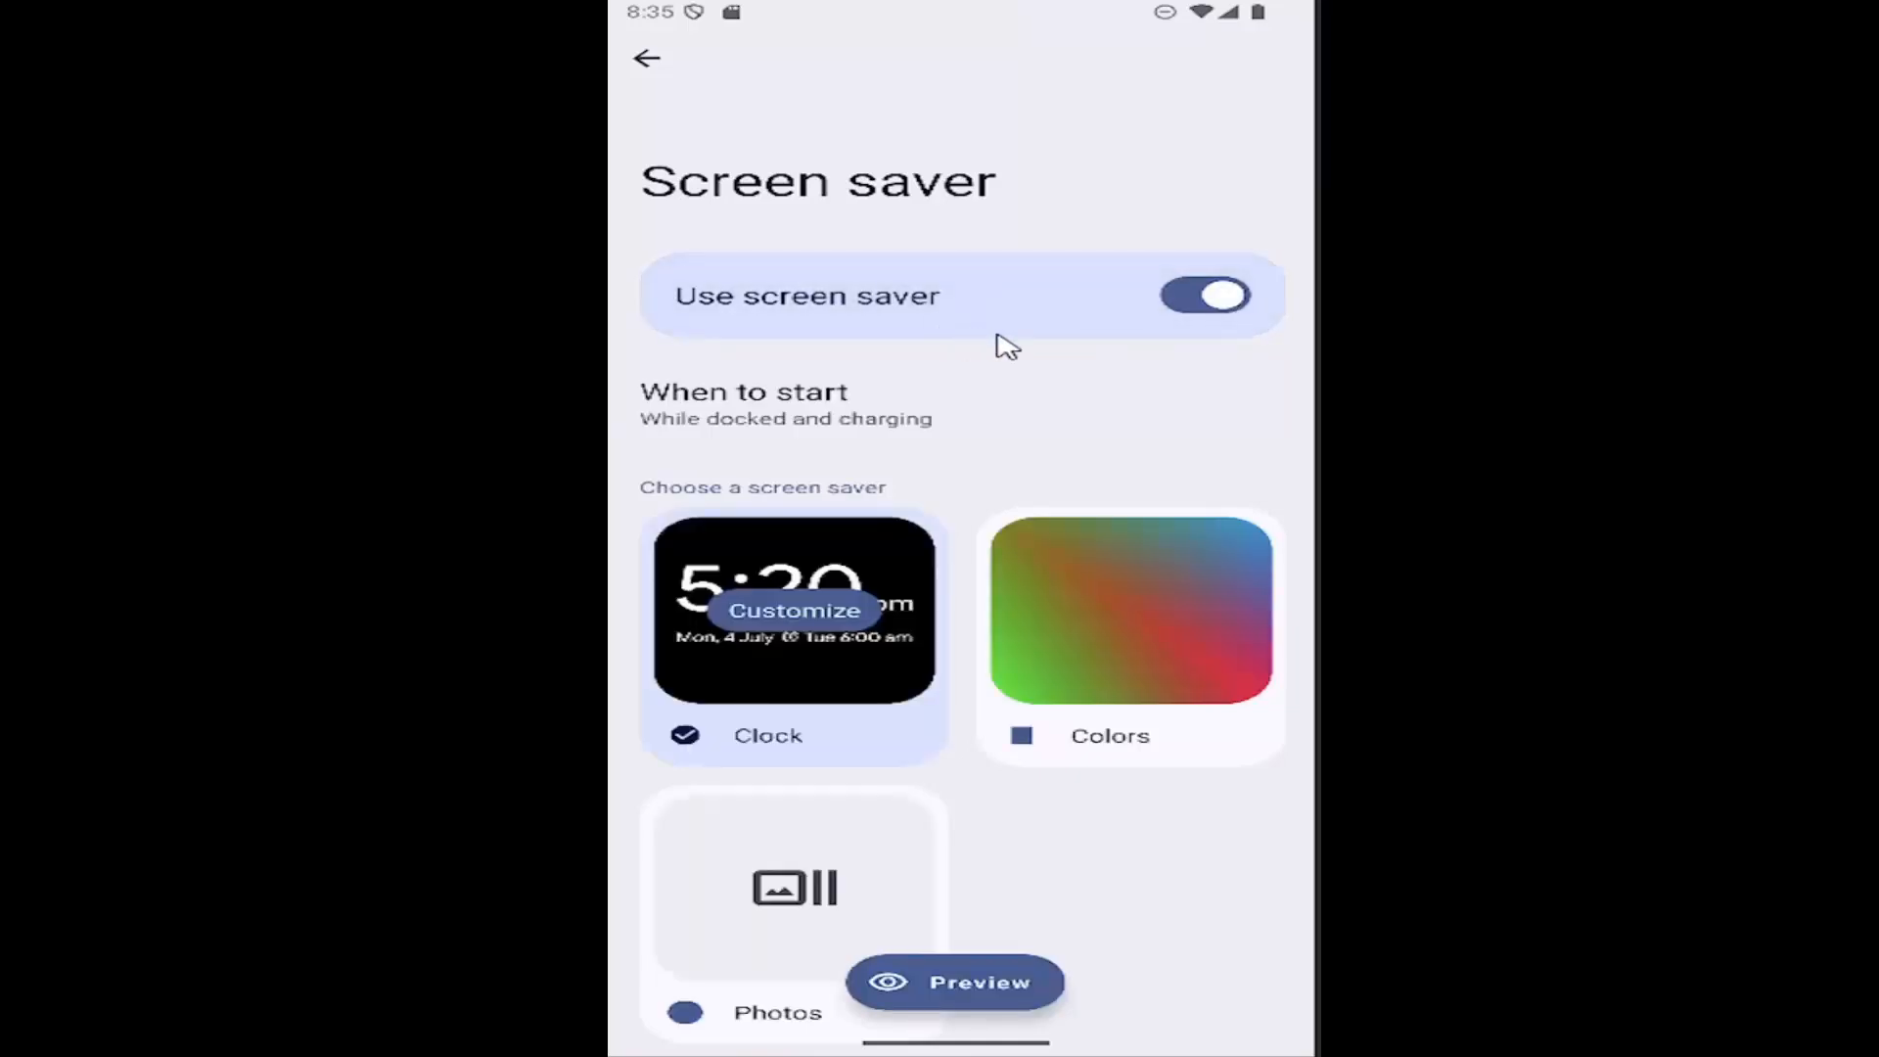
scroll(down, 3)
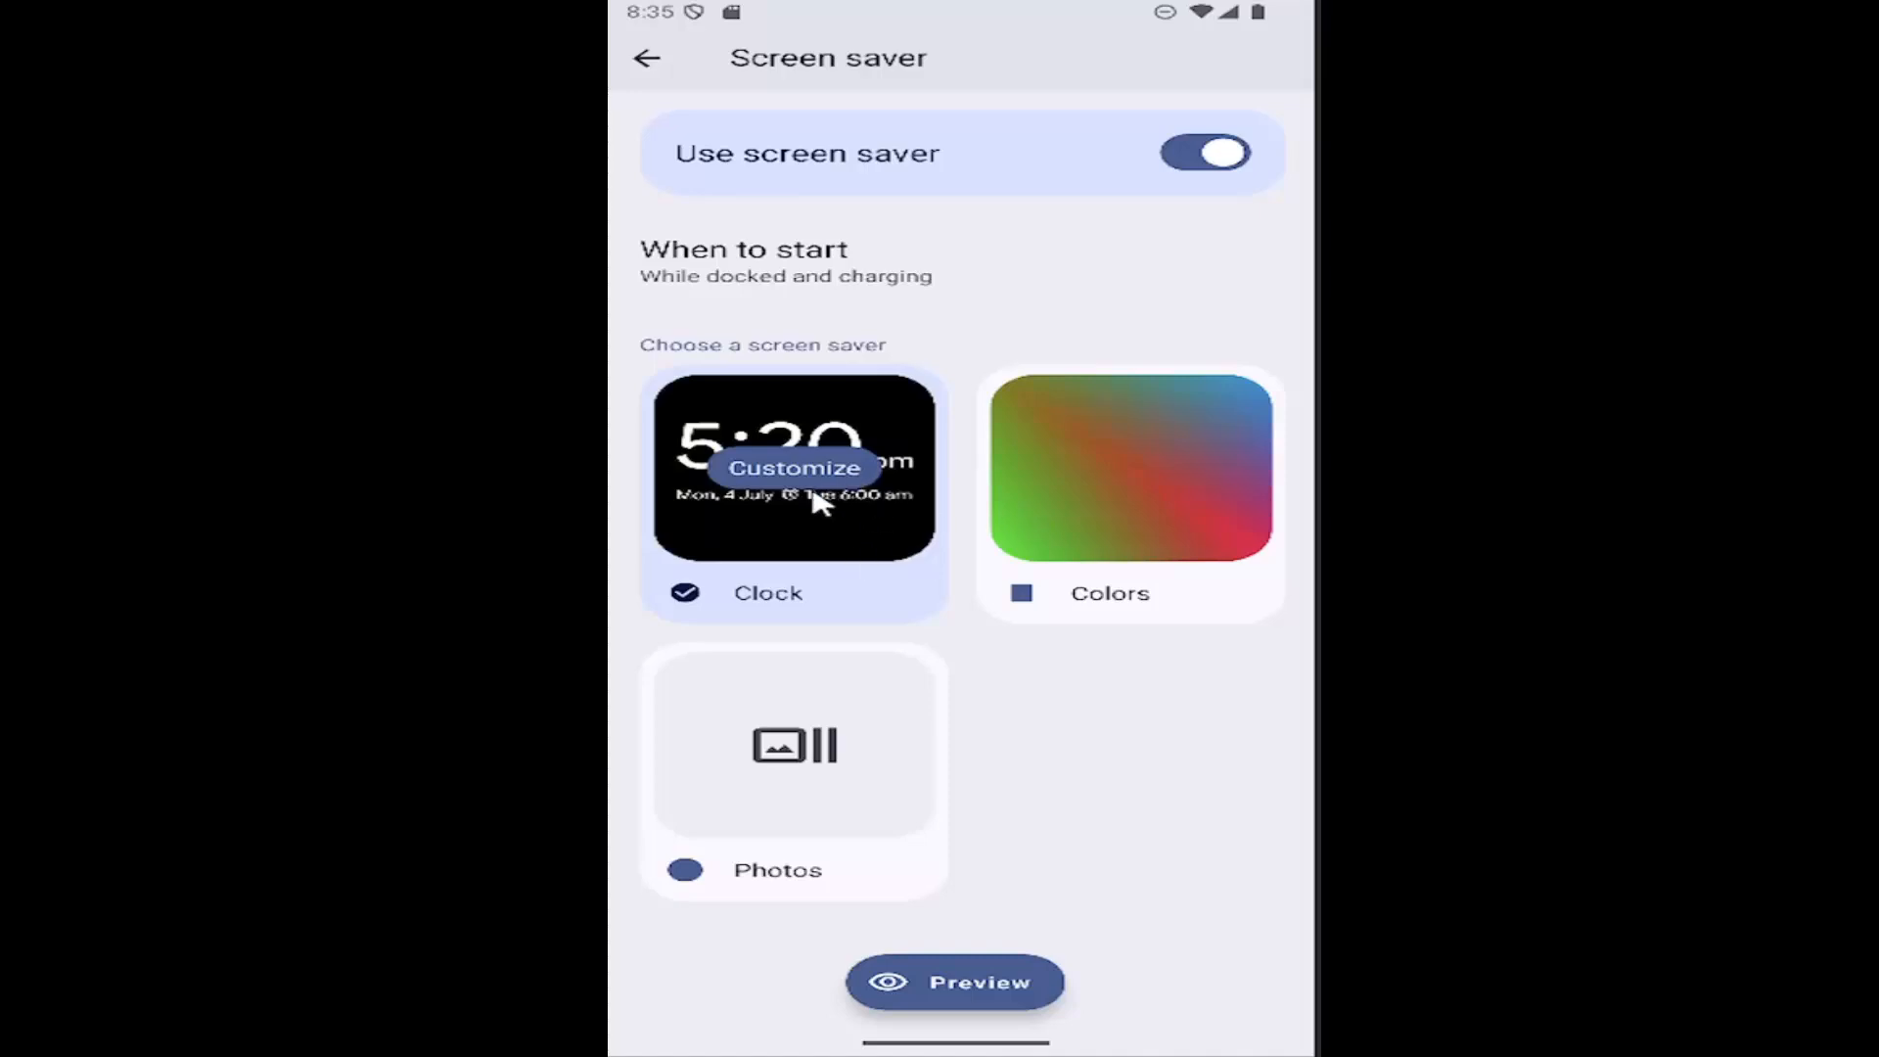
Inspect the Clock screen saver options, then select Photos as the screen saver
click(796, 468)
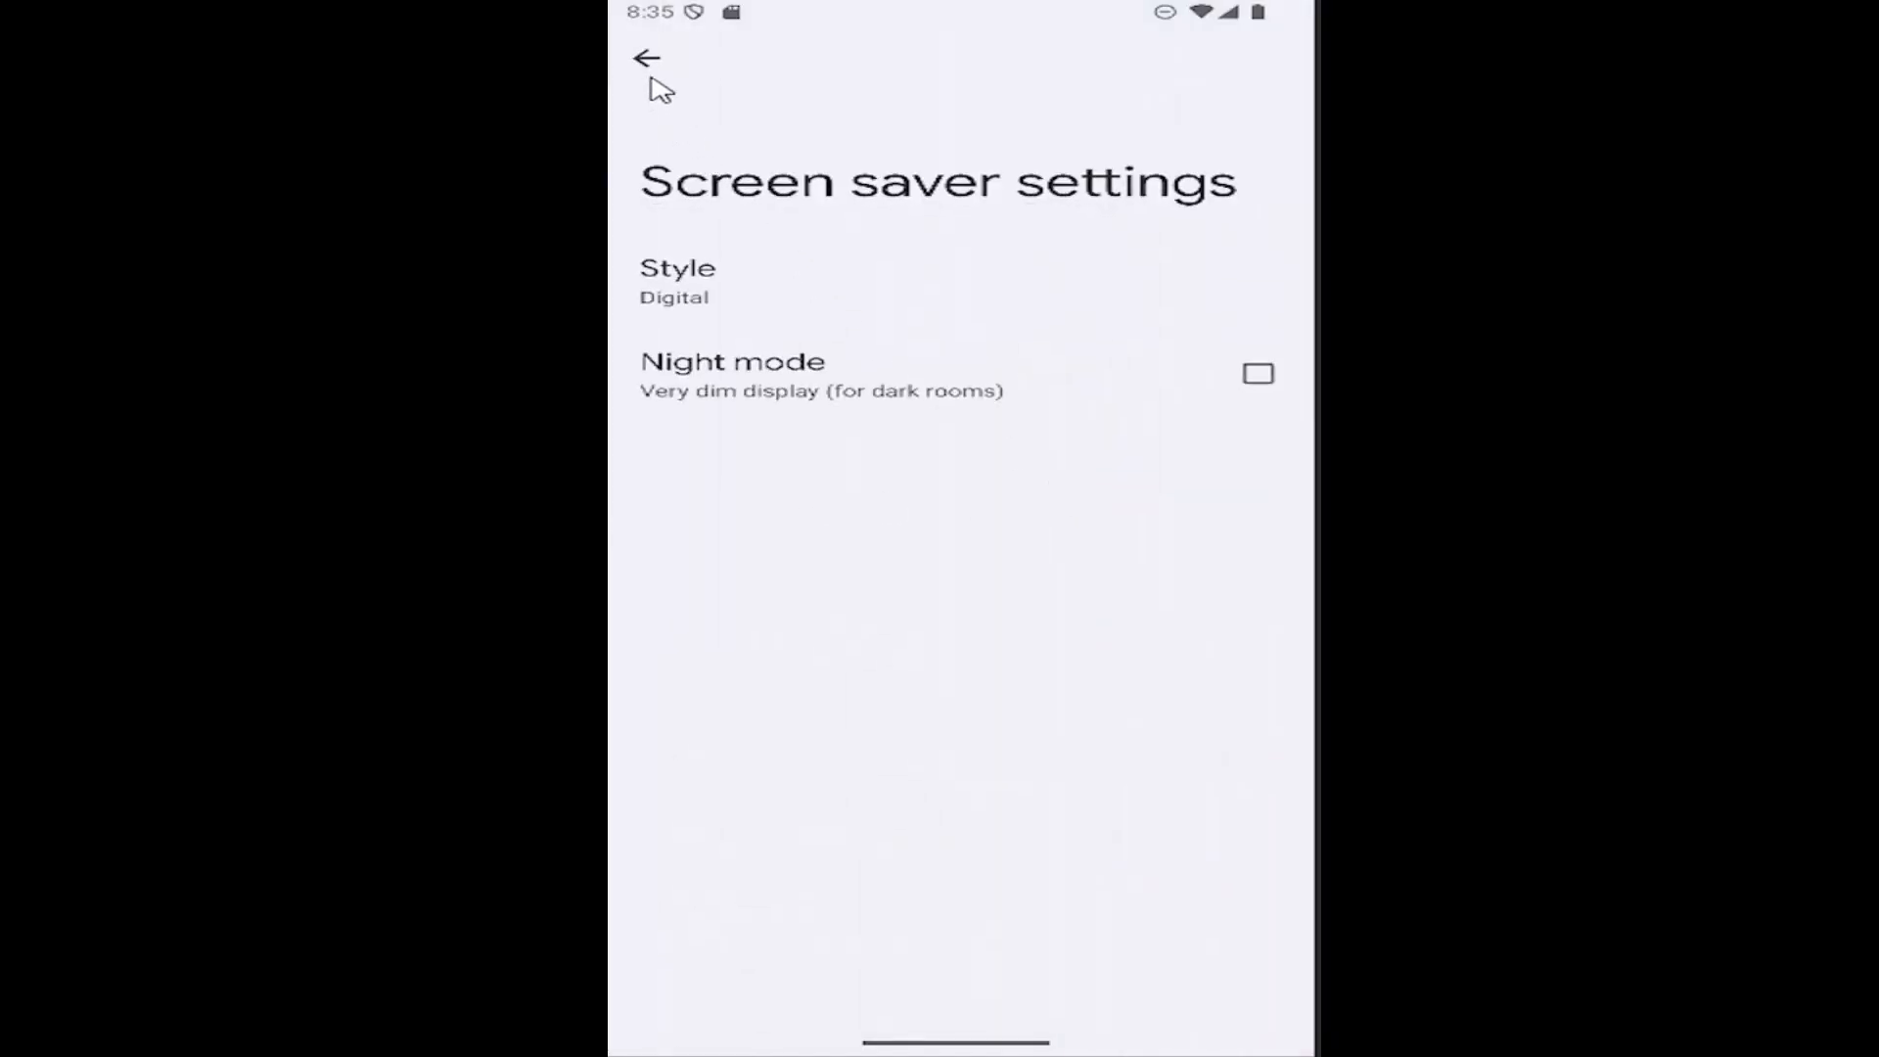
click(648, 57)
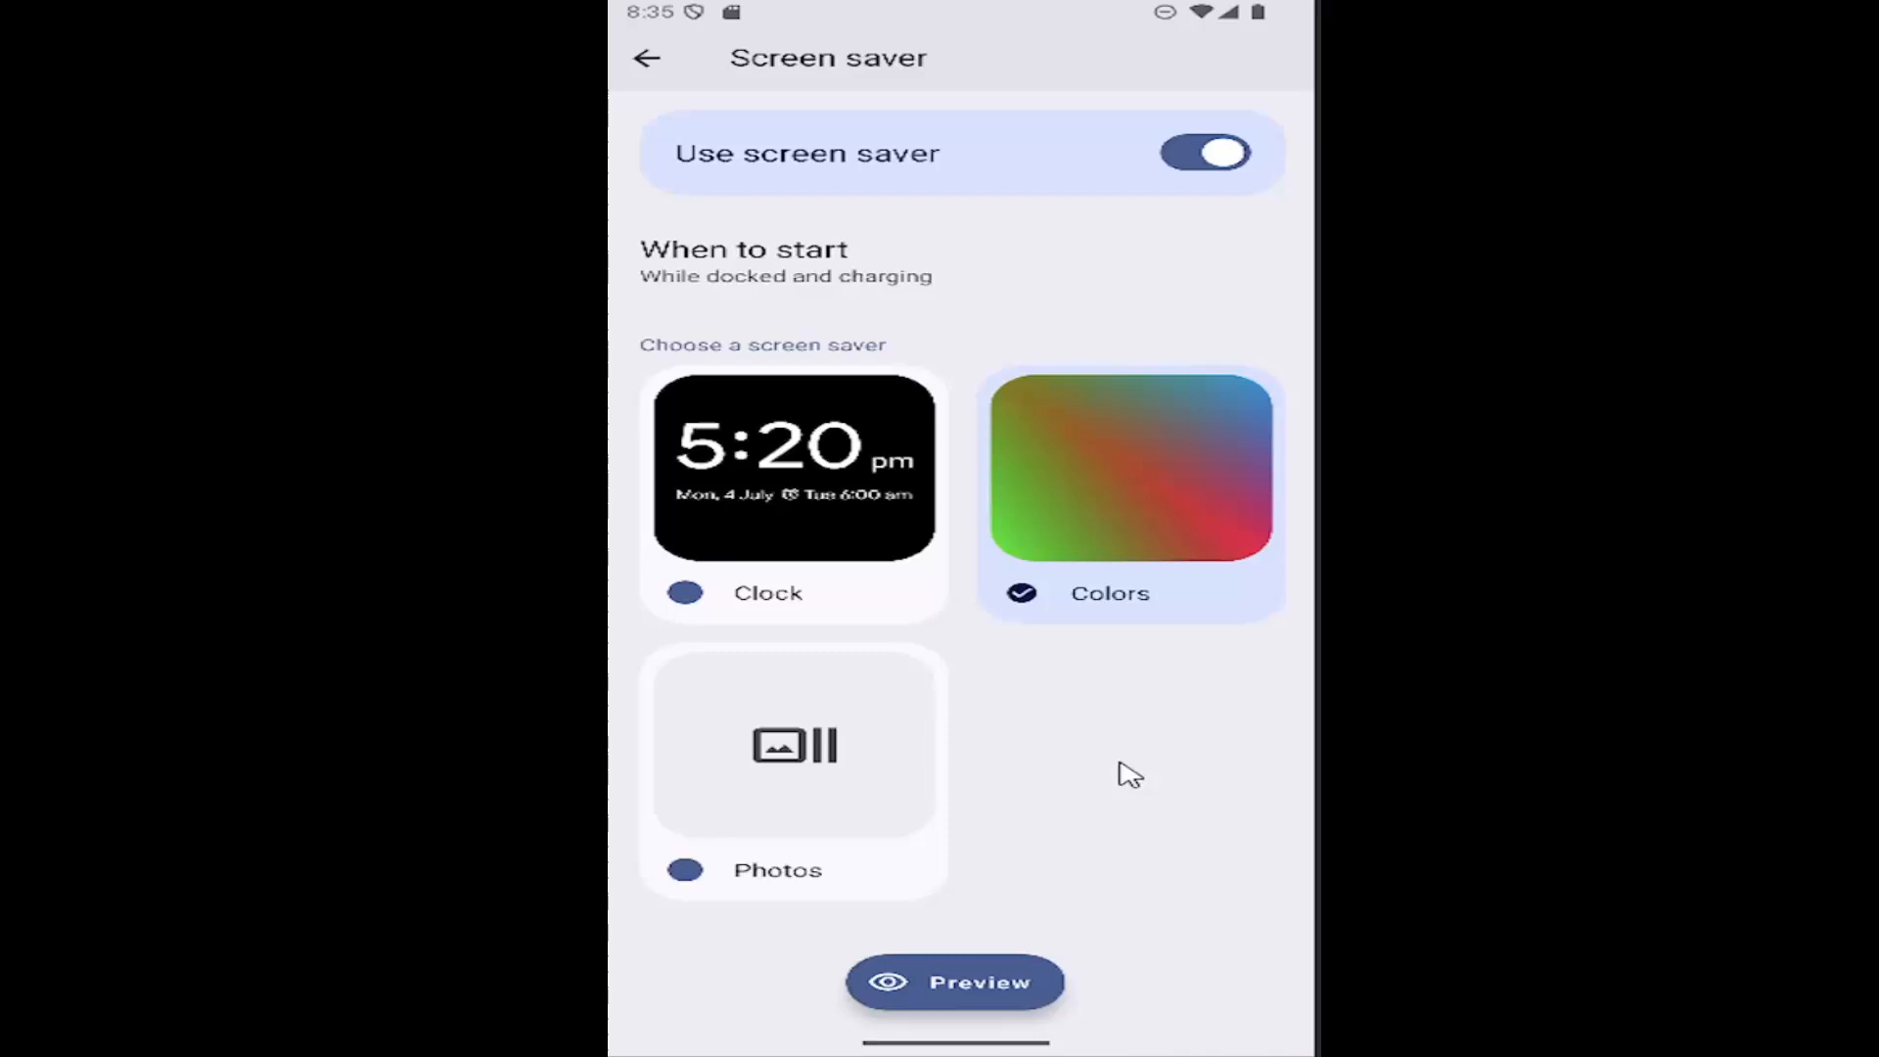
mouse_move(788, 787)
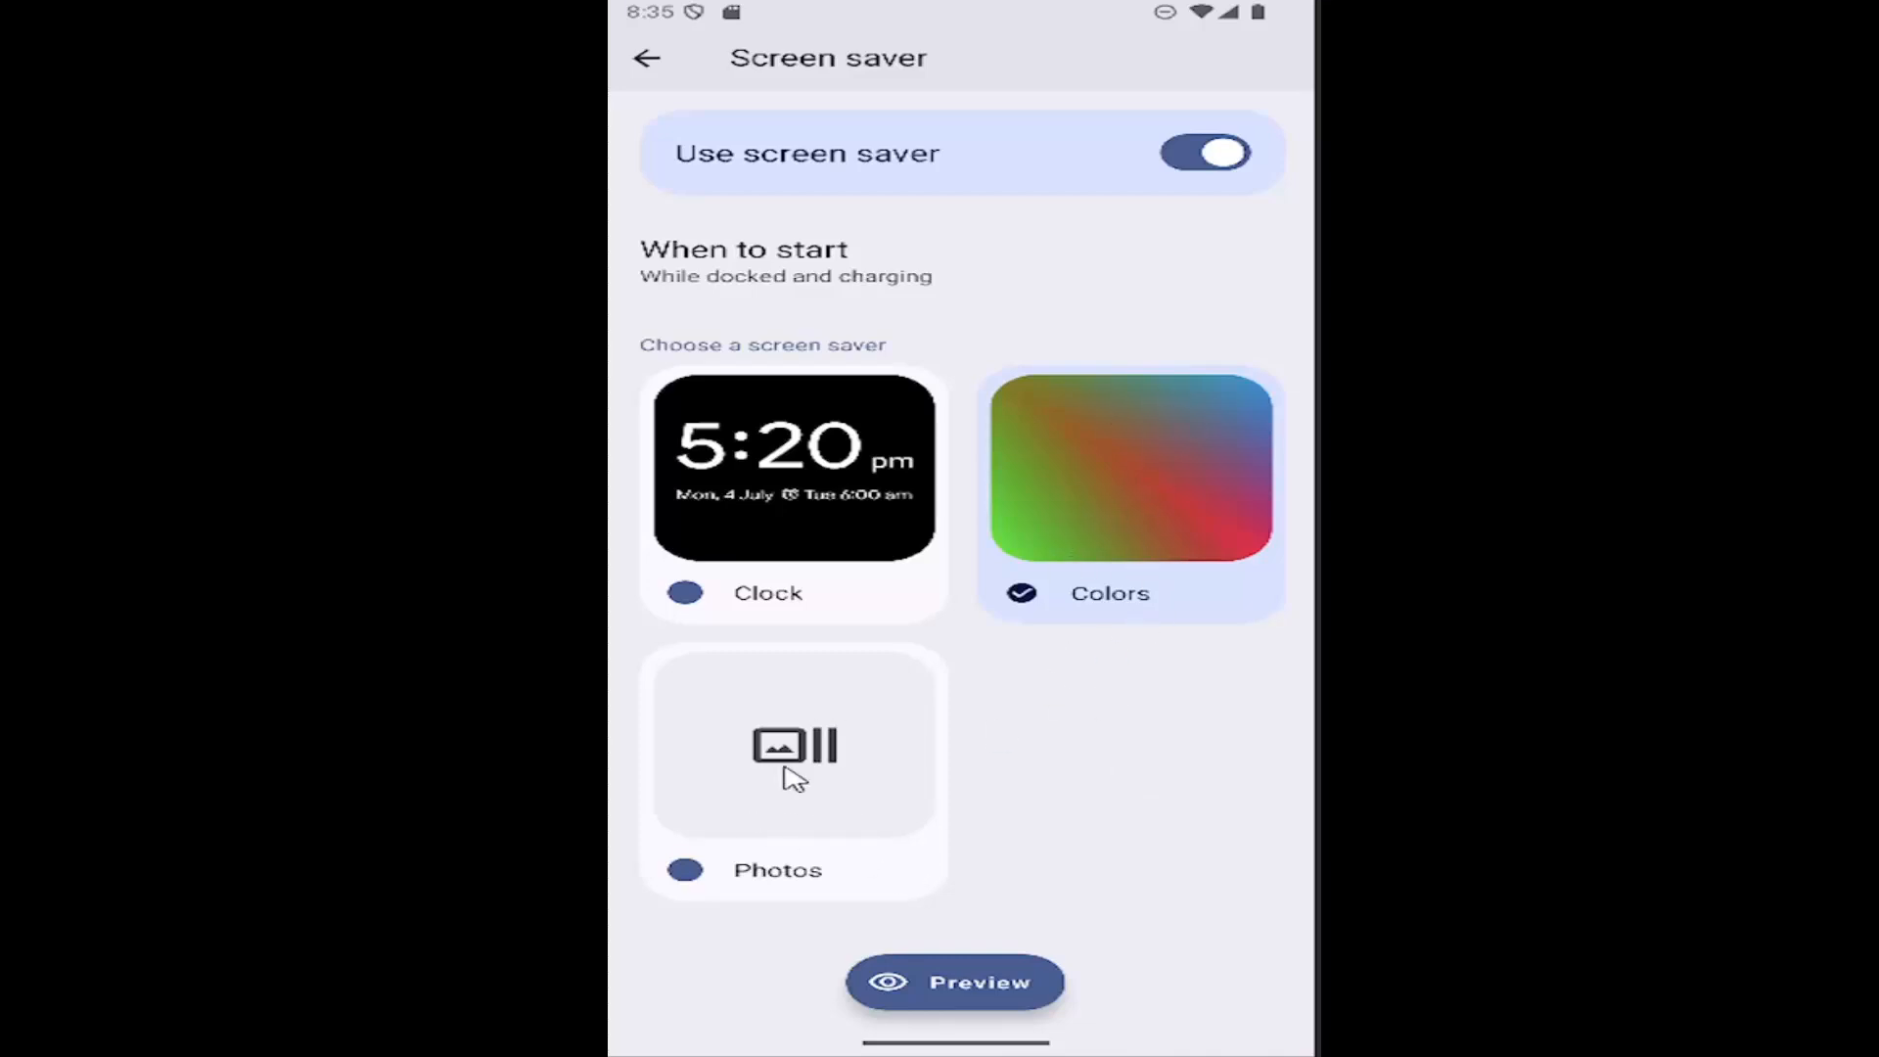
click(792, 752)
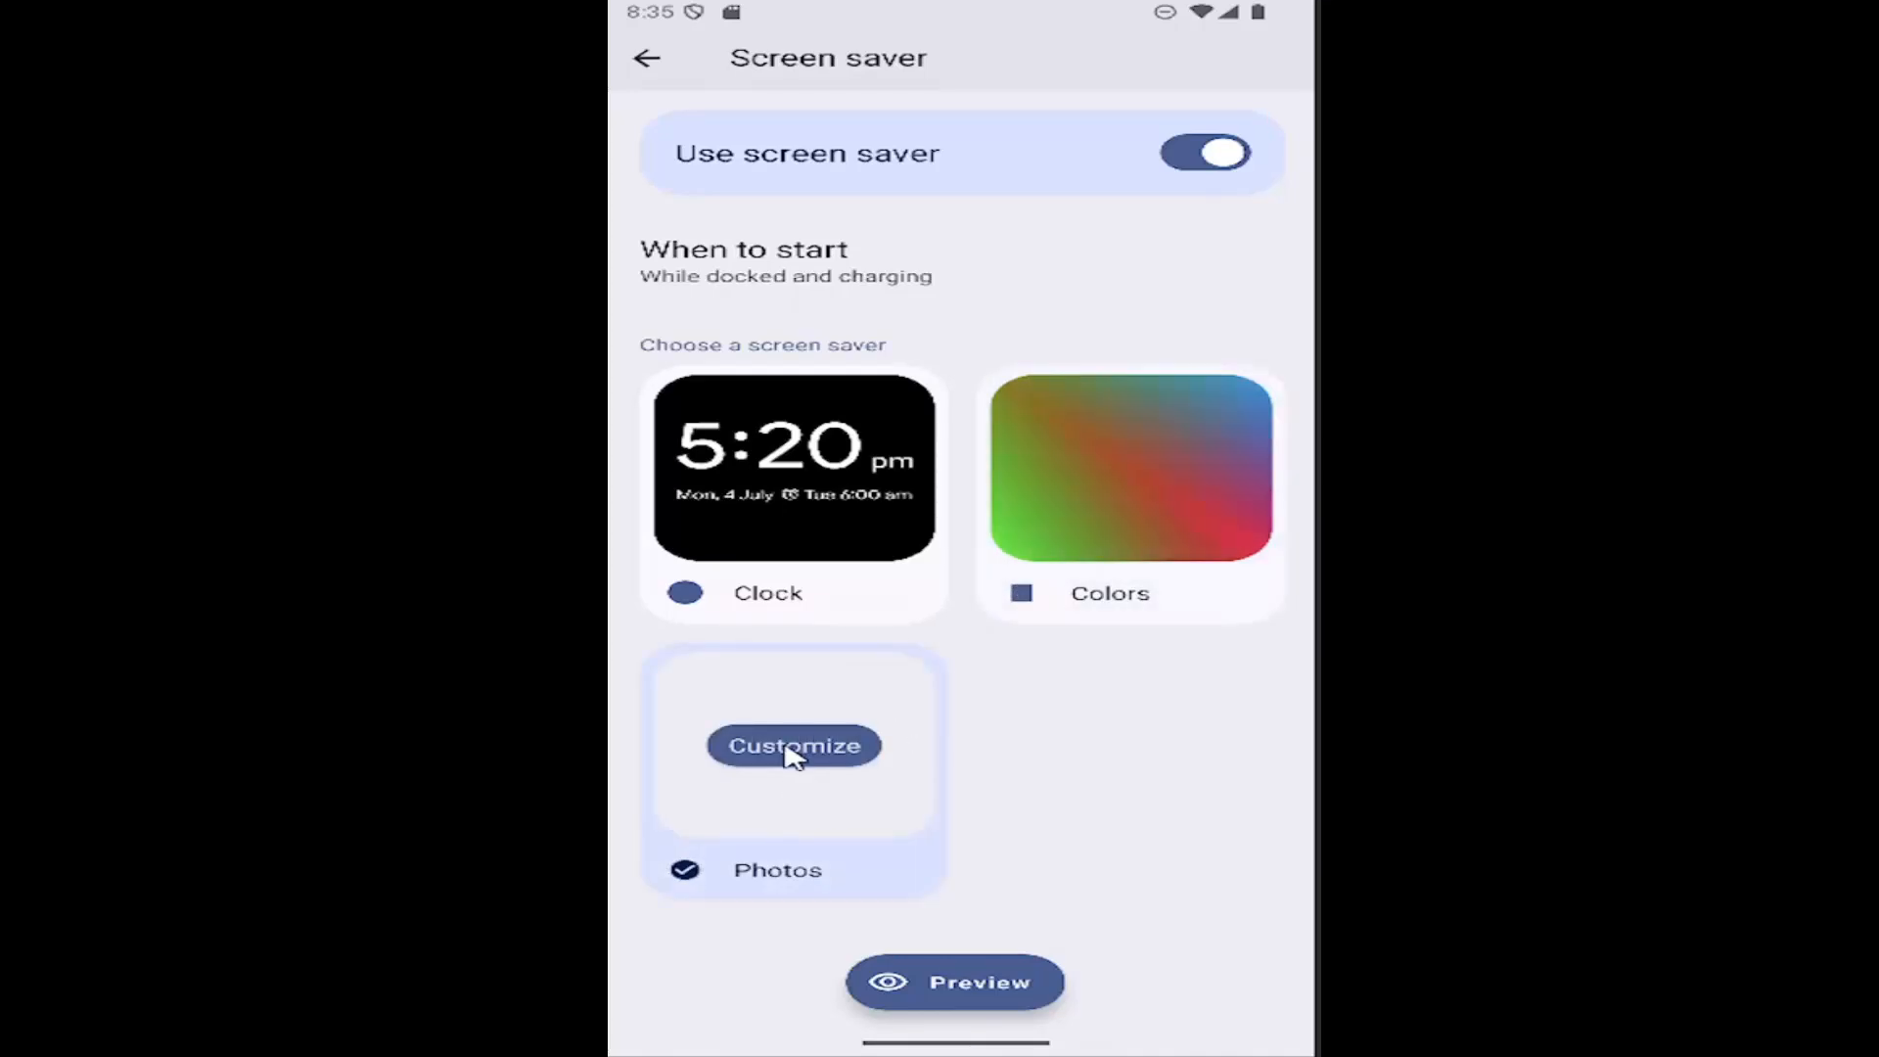
Check the Photos screen saver options and return to the Screen saver page
click(794, 746)
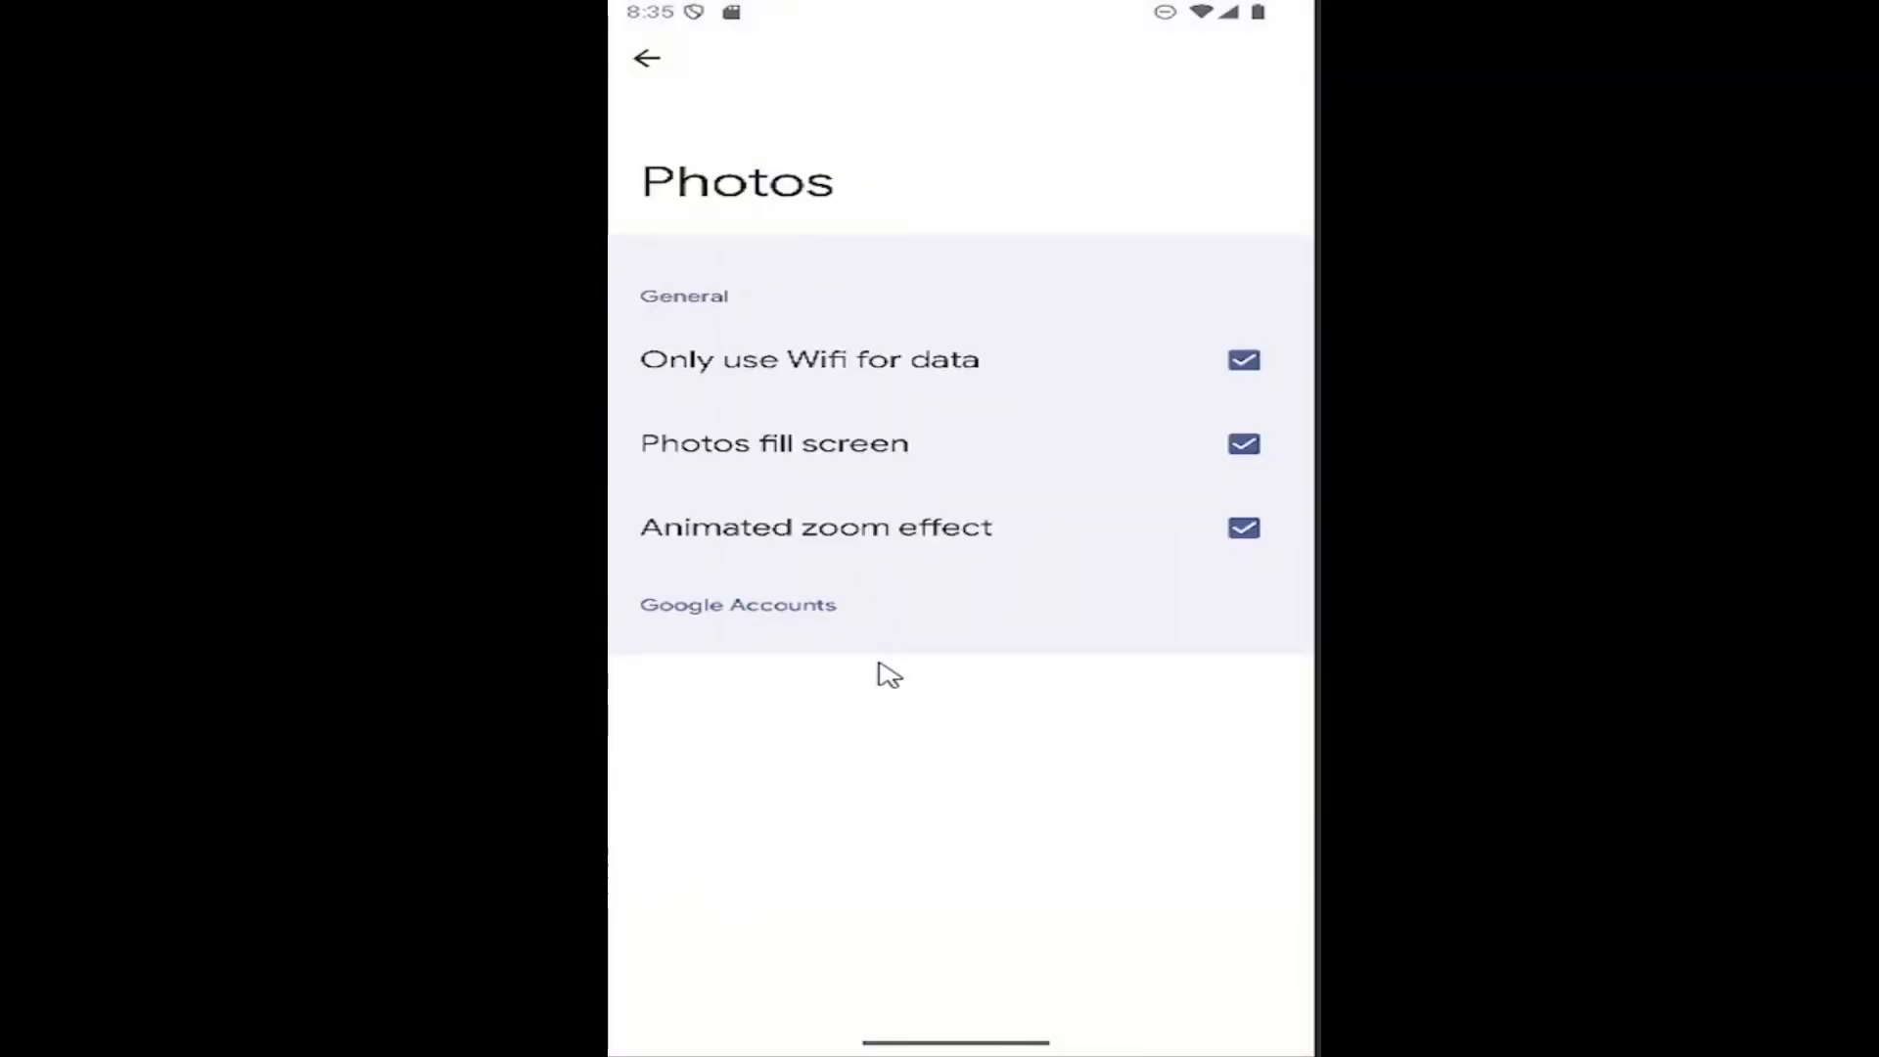
click(643, 58)
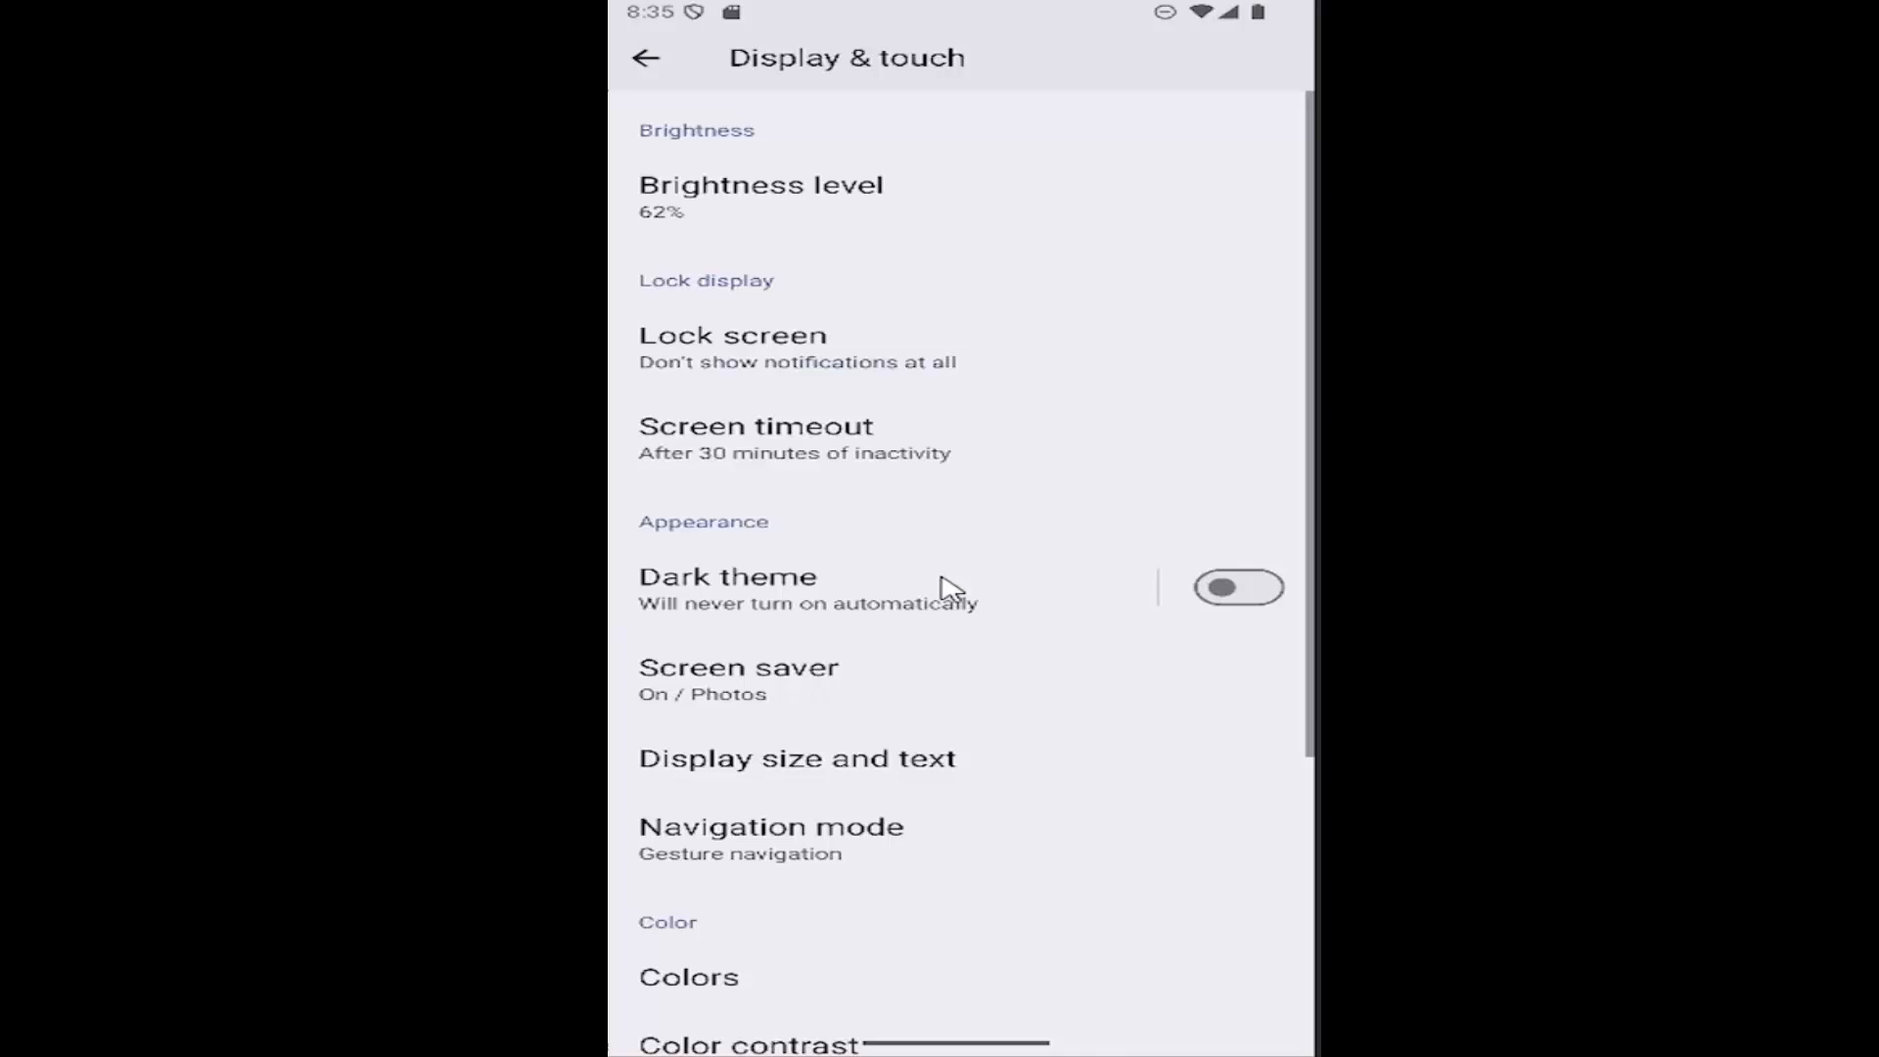
click(738, 668)
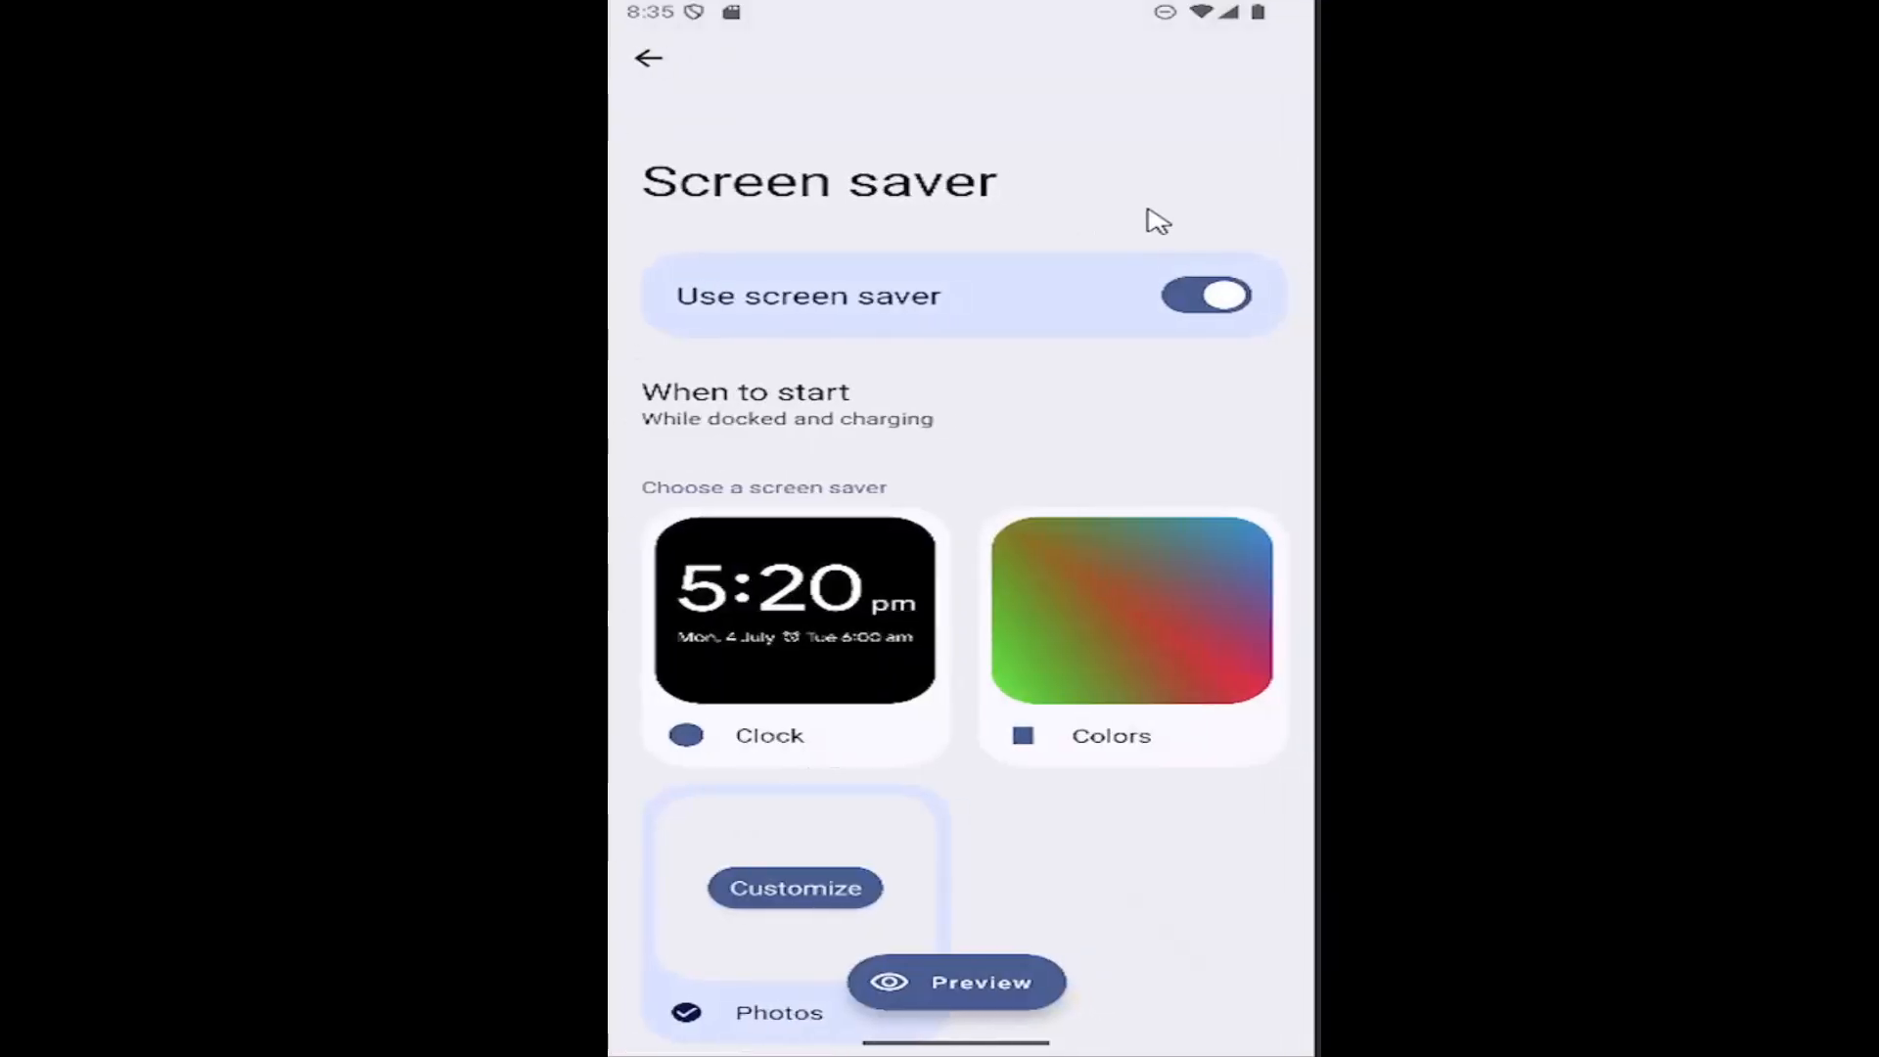
Switch off Use screen saver and go back to Display & touch
click(1206, 296)
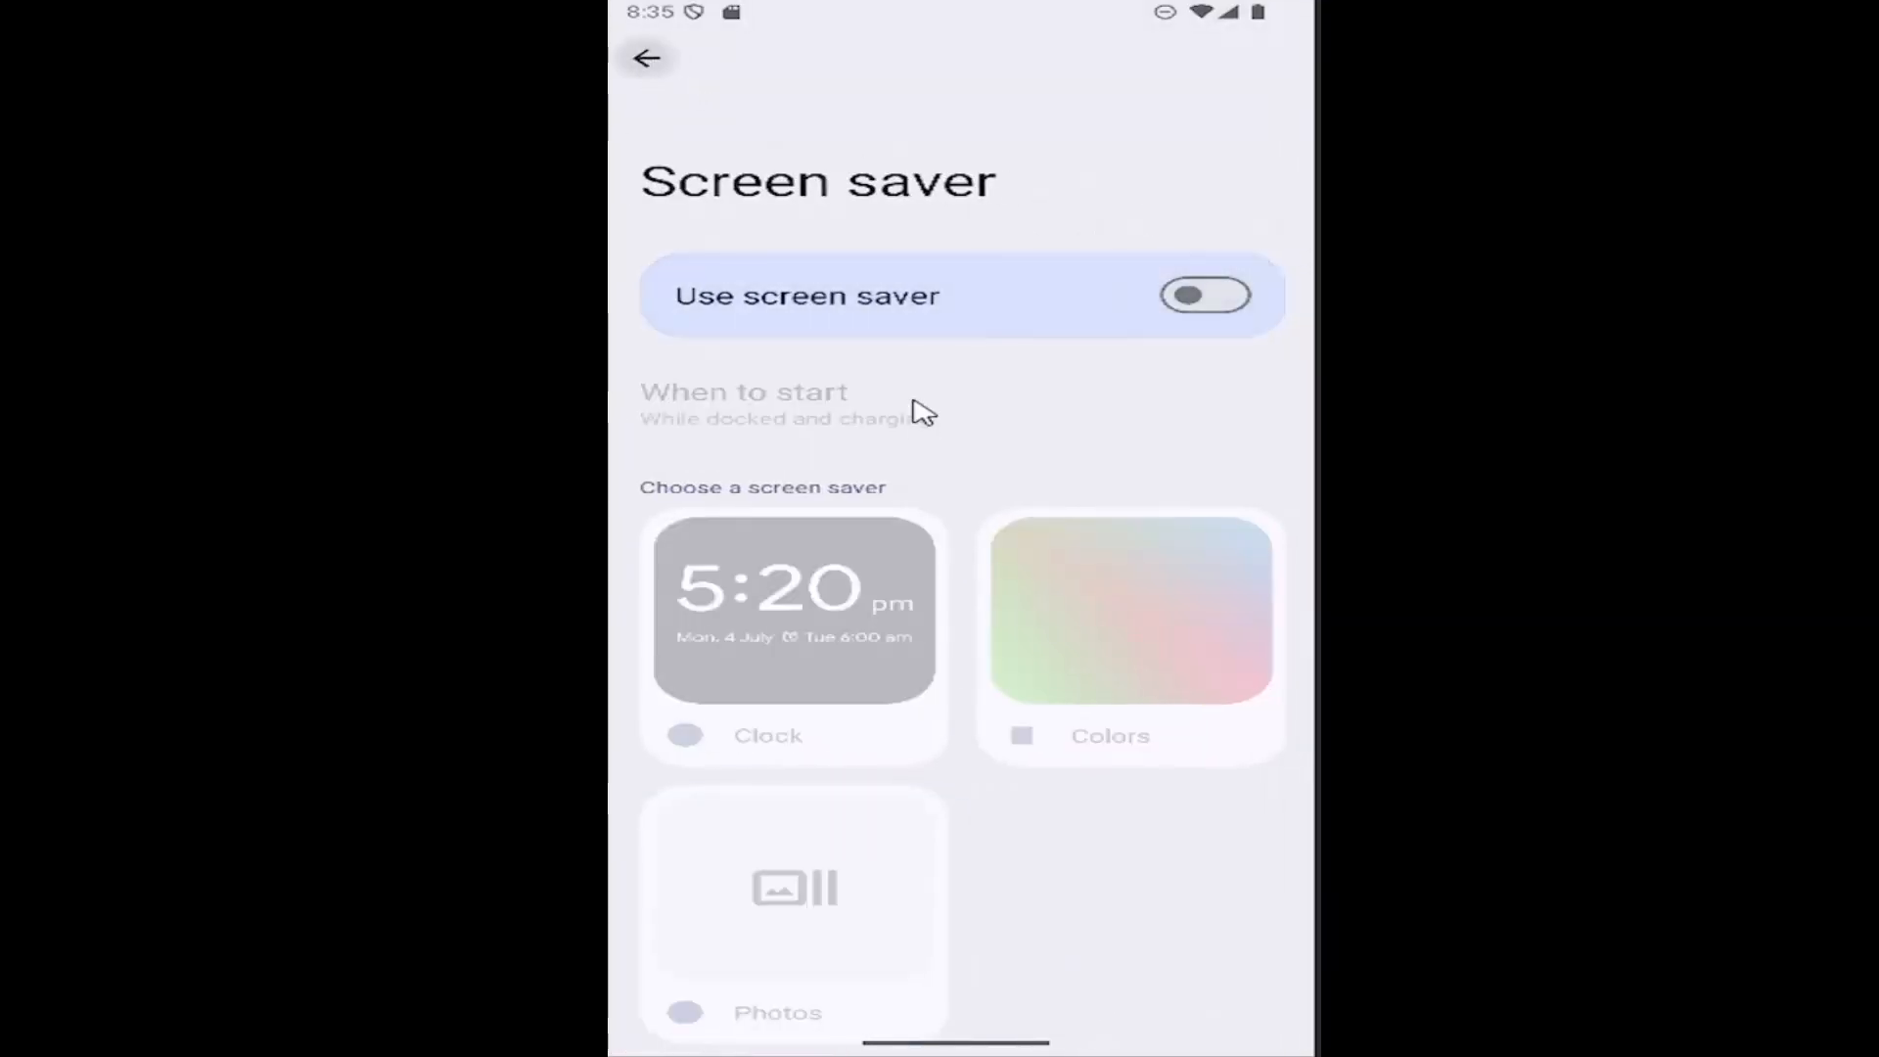
click(648, 58)
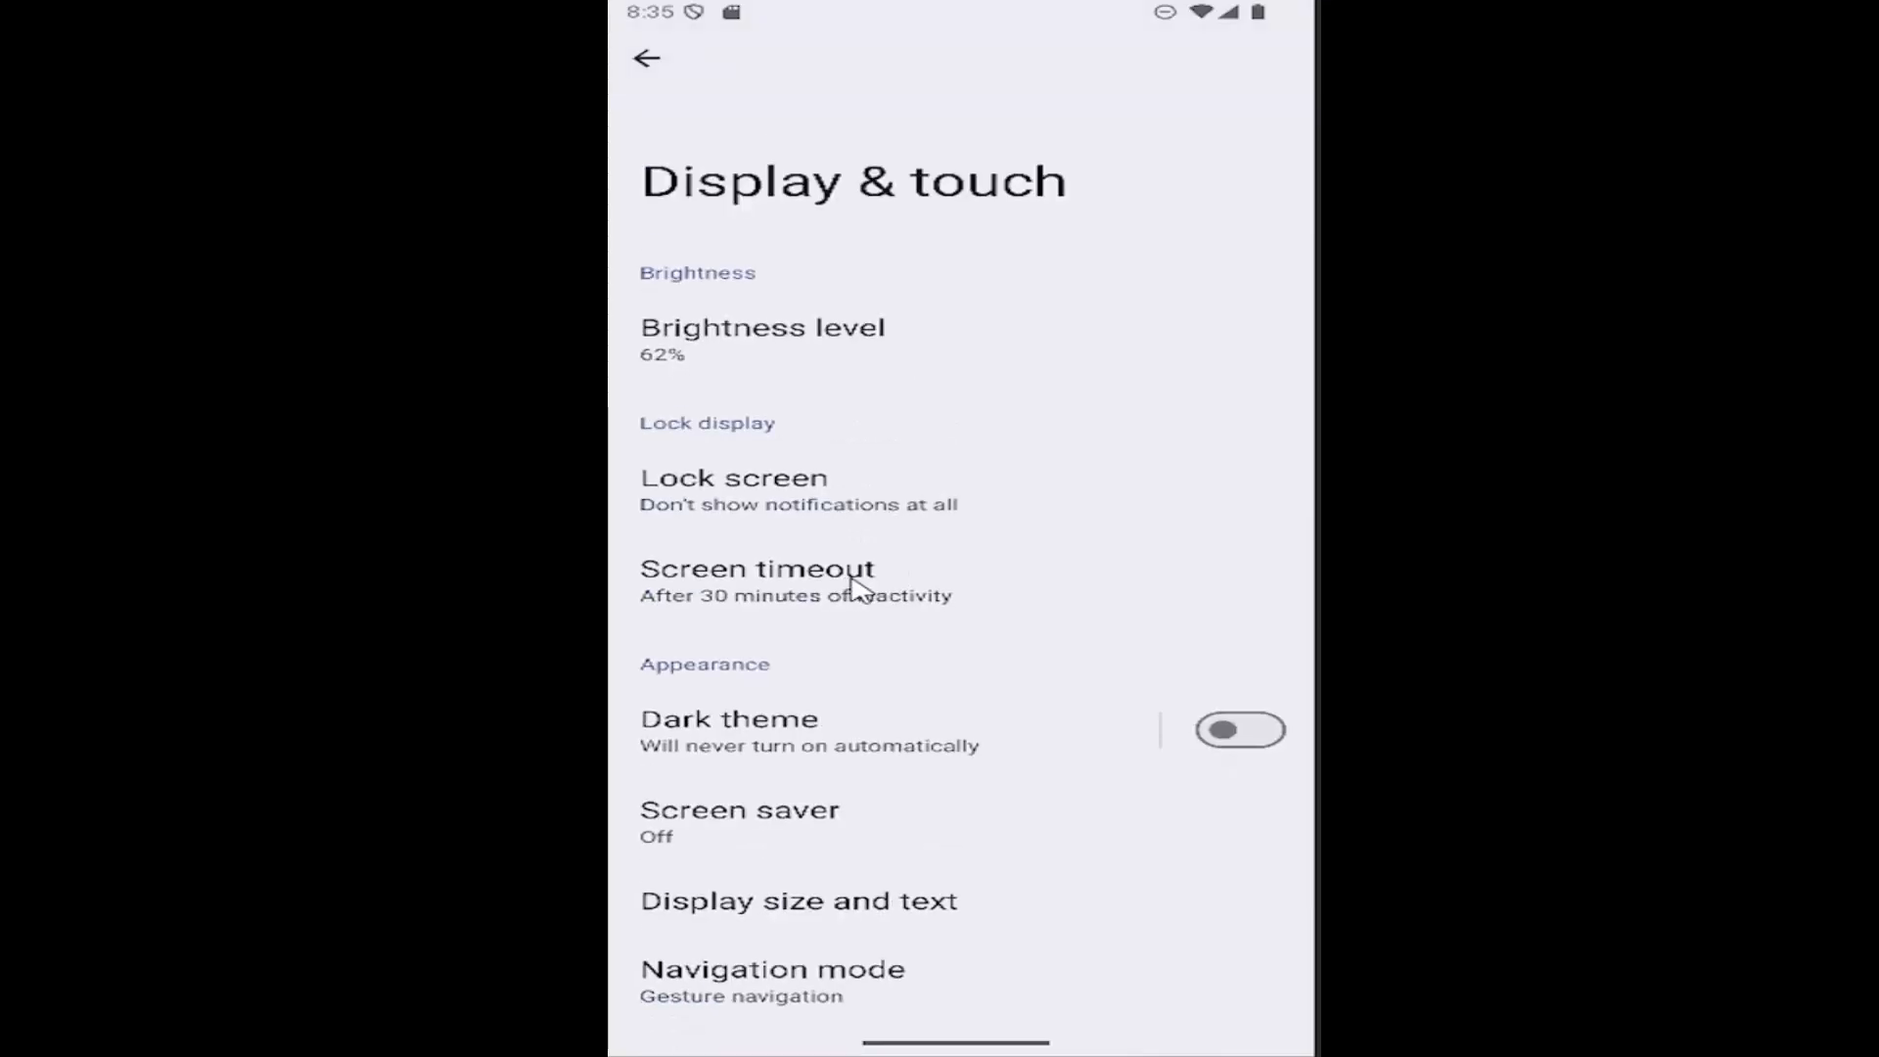